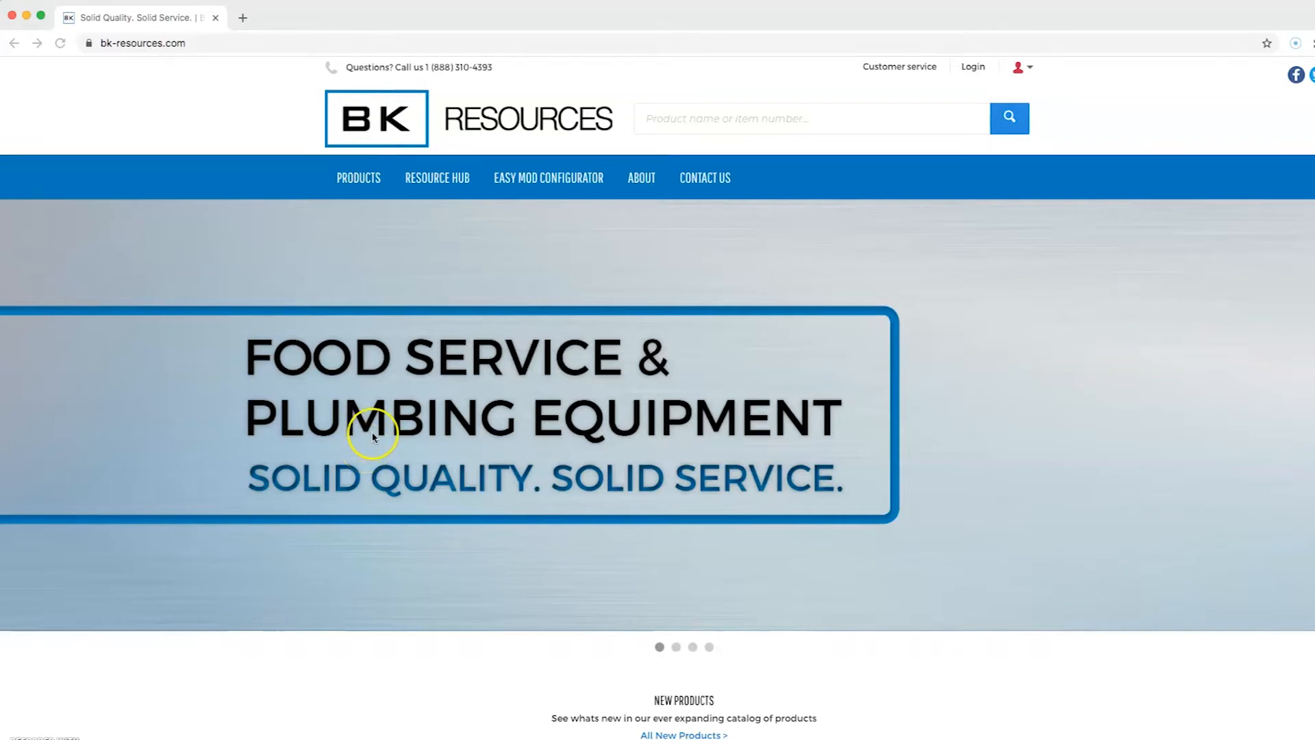
mouse_move(372, 436)
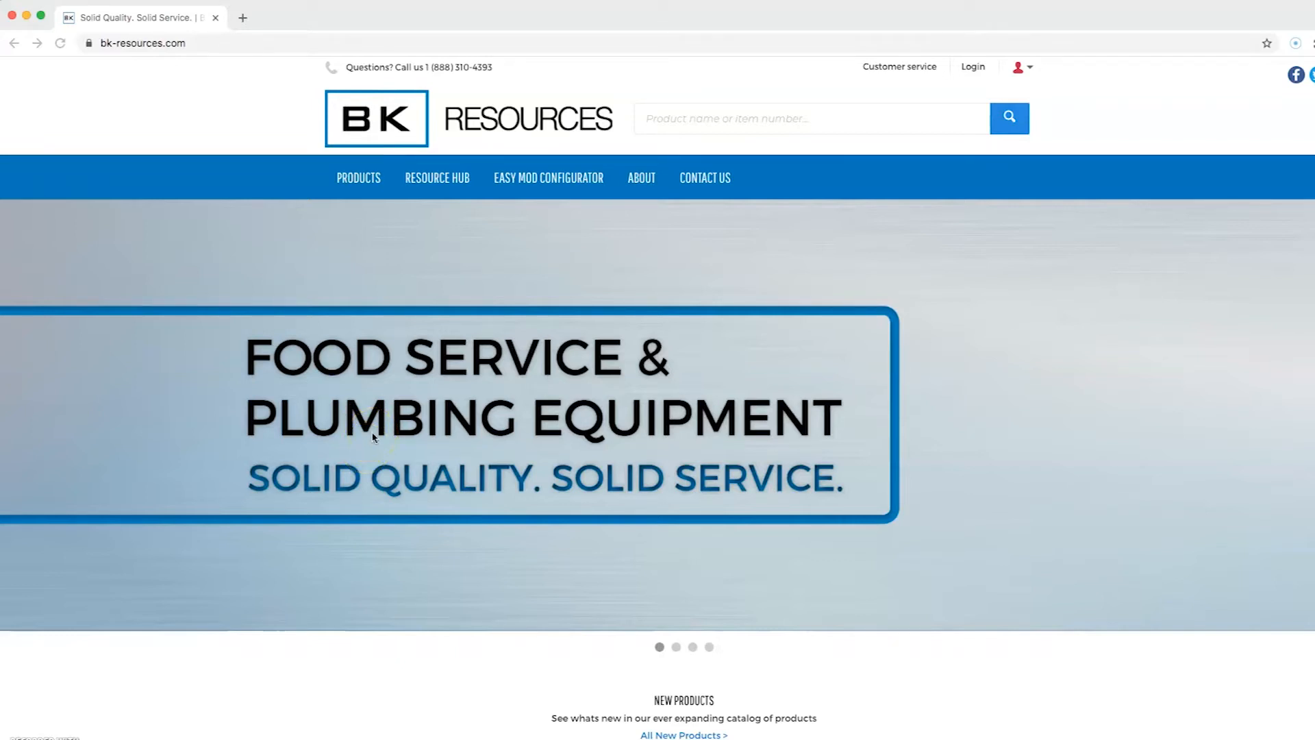
mouse_move(1078, 124)
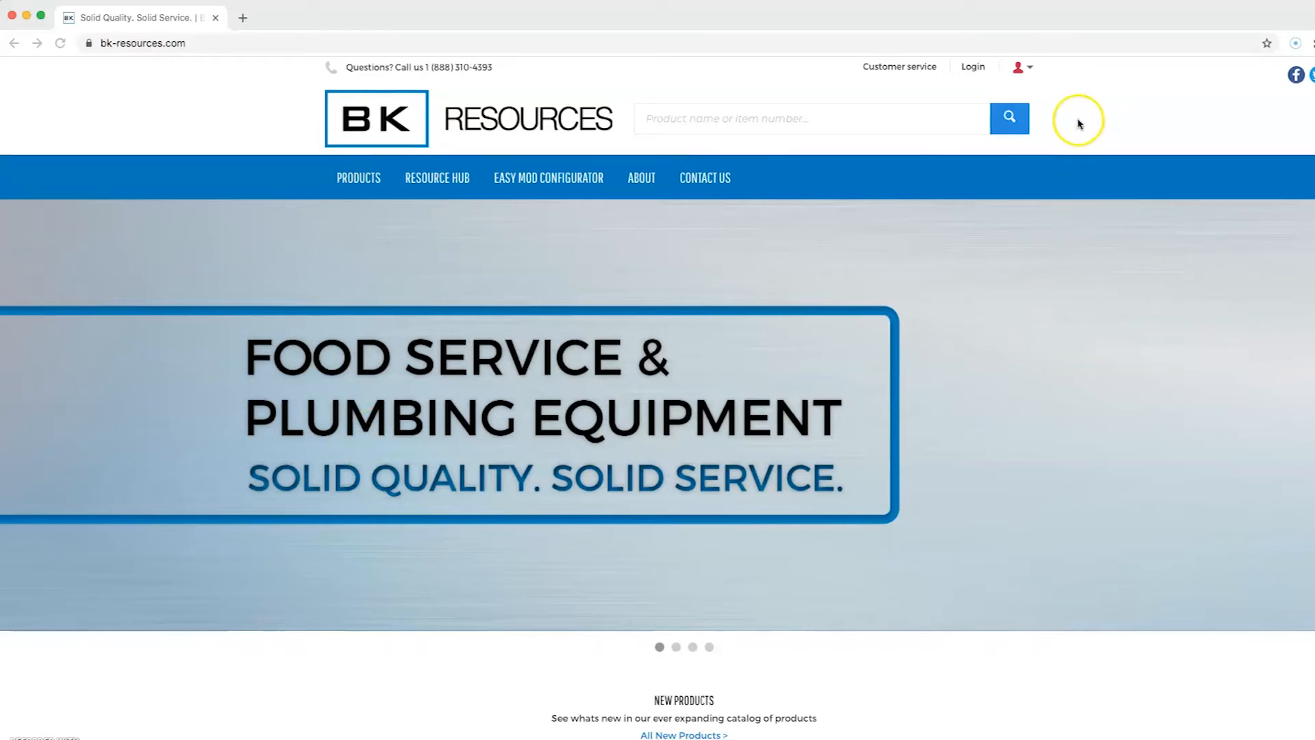
mouse_move(1080, 123)
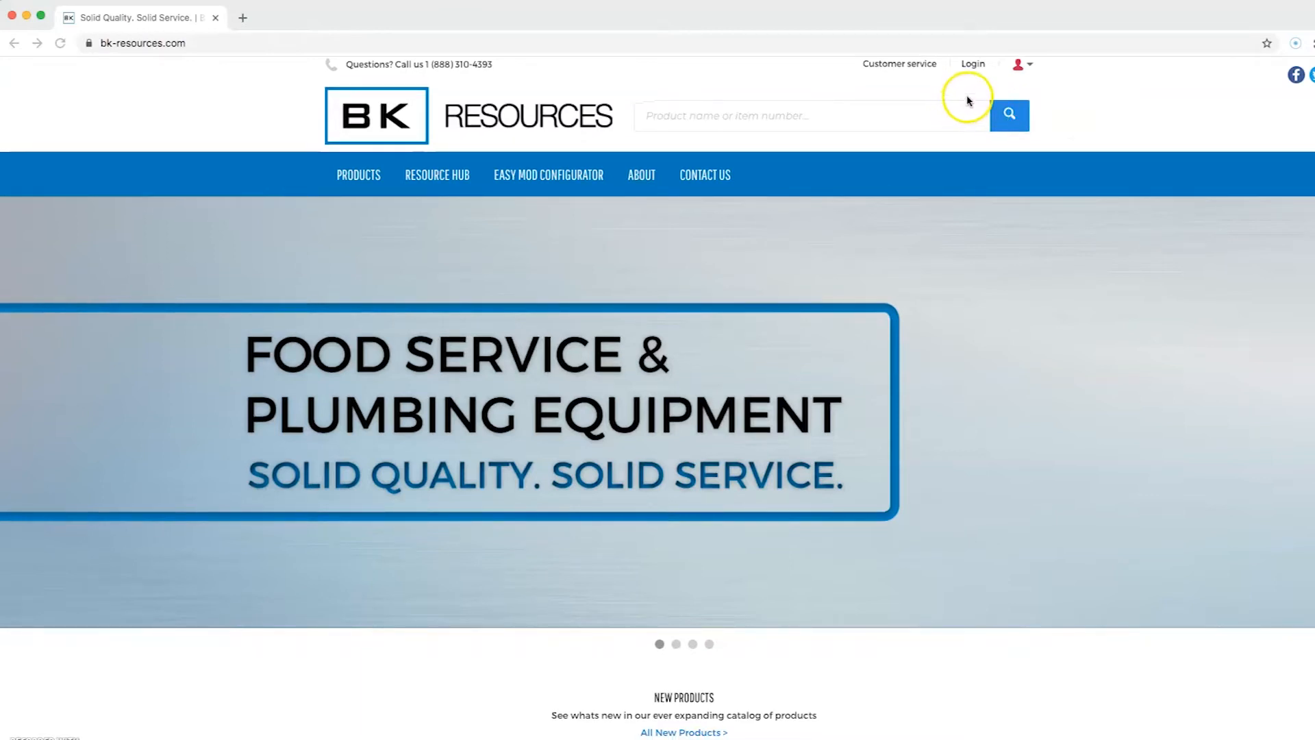
- Search products for 'cvt' and review the 56 stainless table bases, prices and availability
click(973, 64)
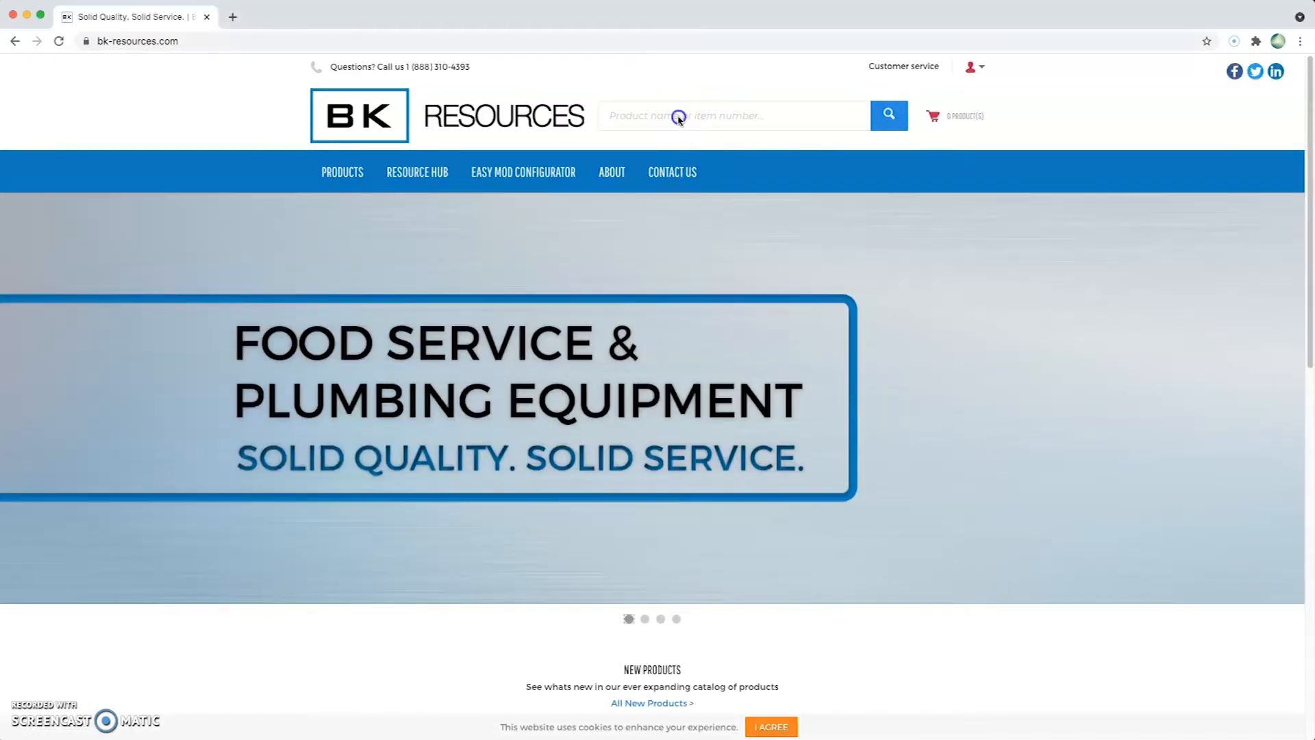
text(cvt)
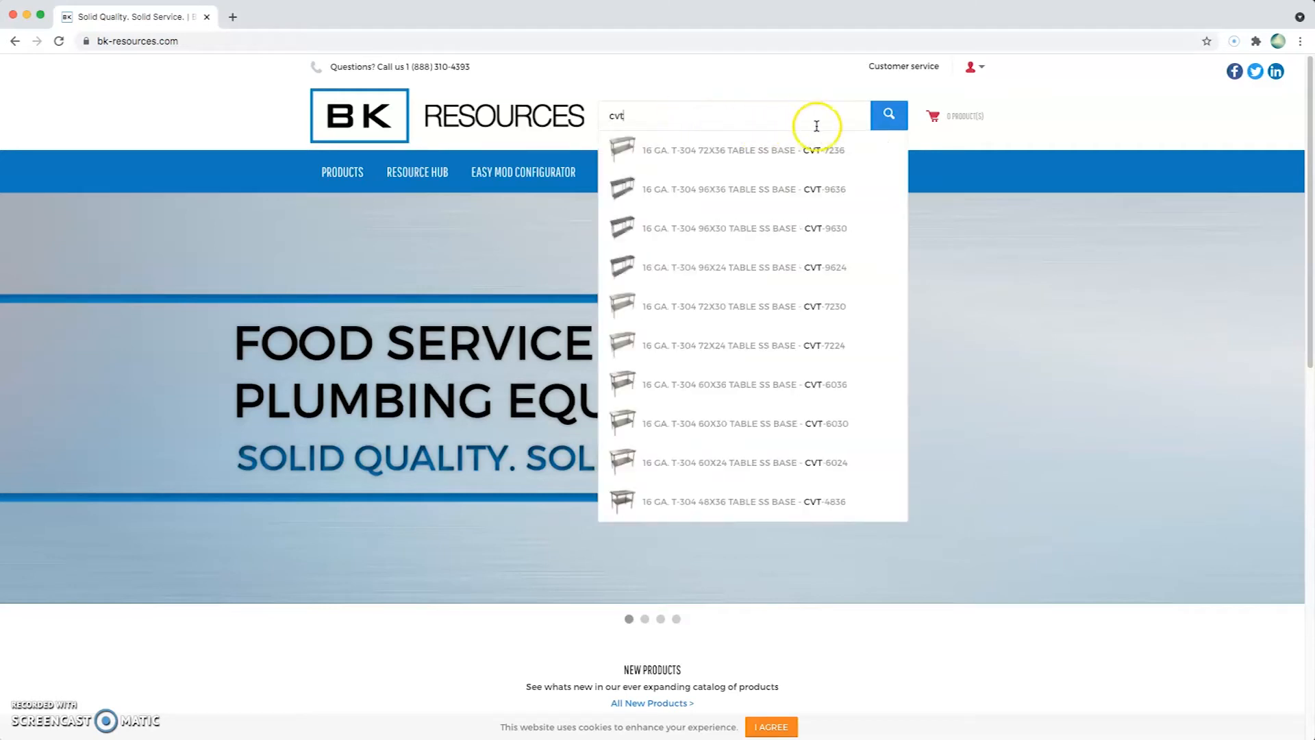
click(888, 115)
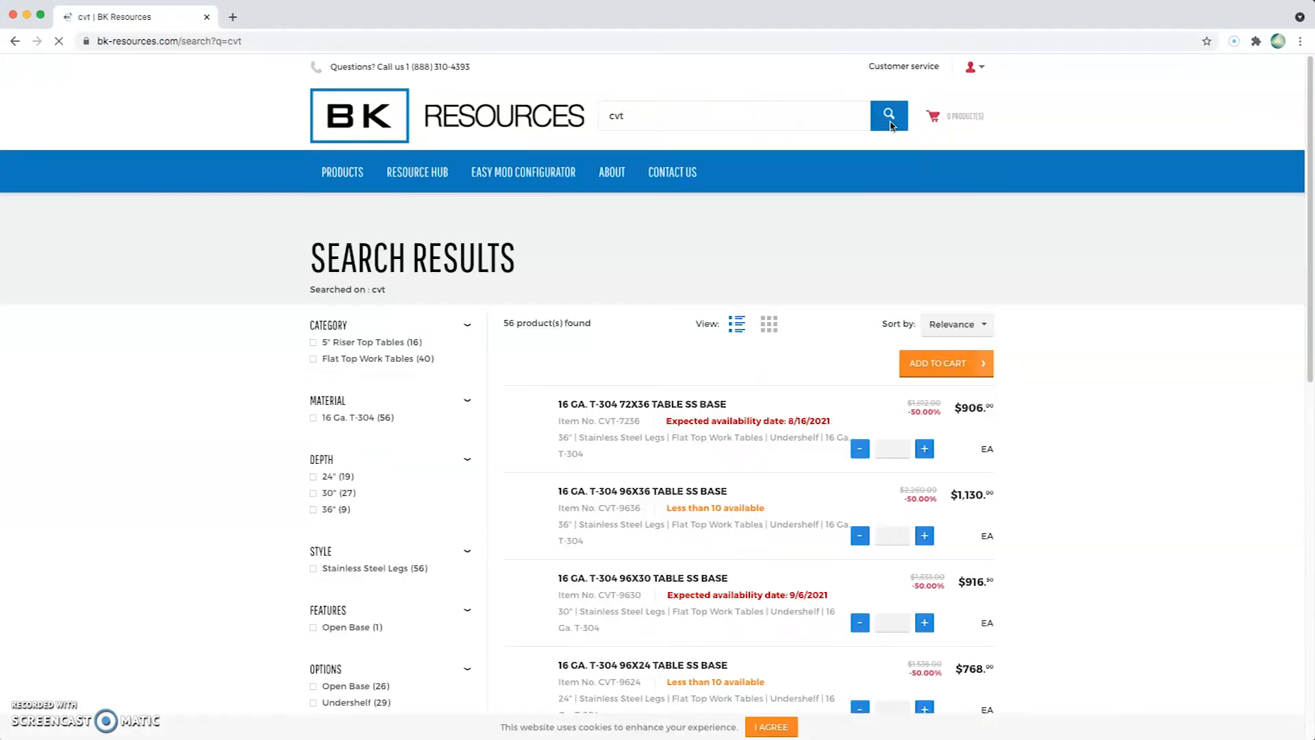
scroll(down, 3)
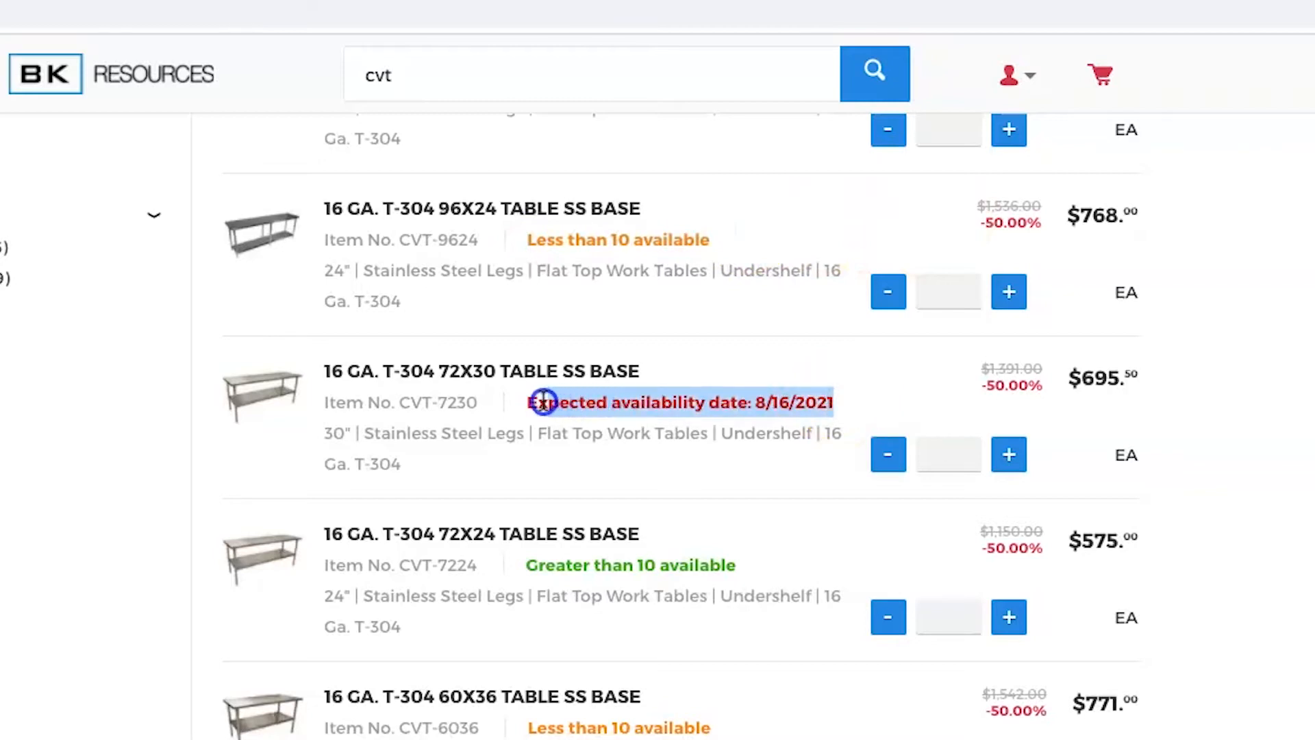
mouse_move(860, 413)
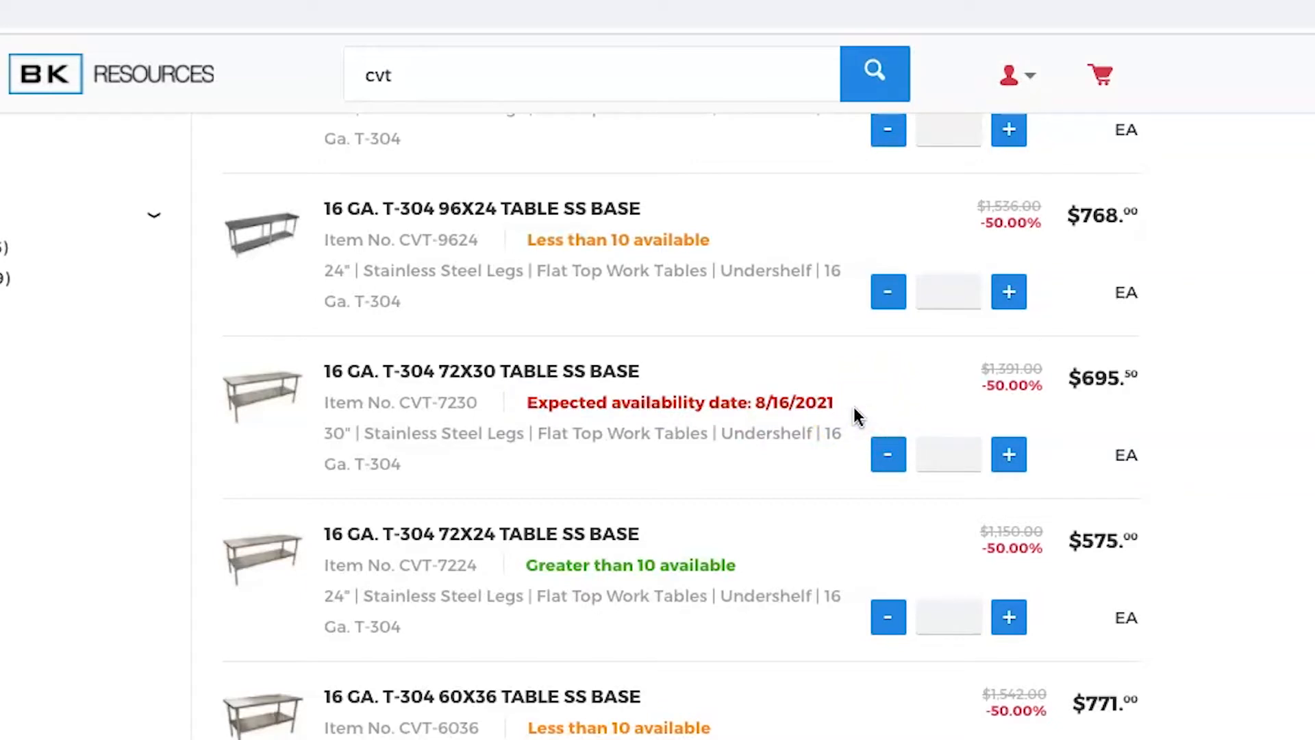
scroll(up, 3)
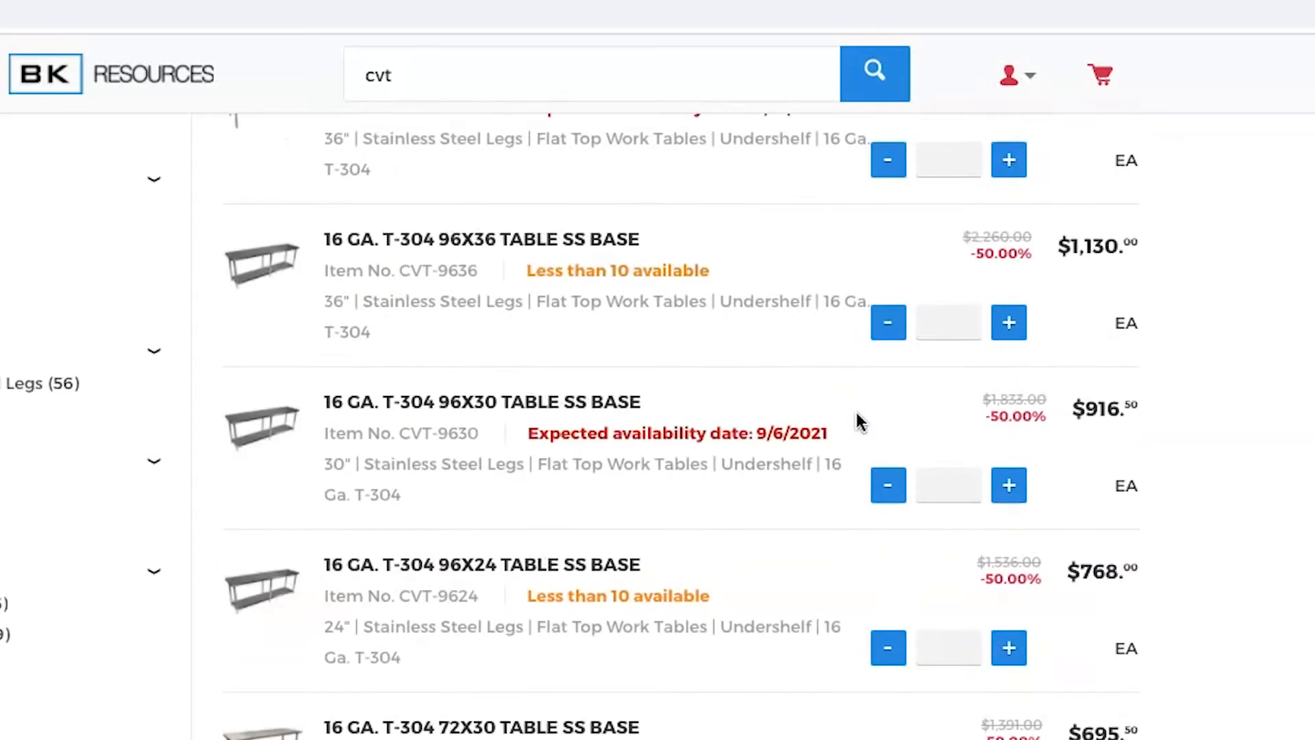
scroll(up, 3)
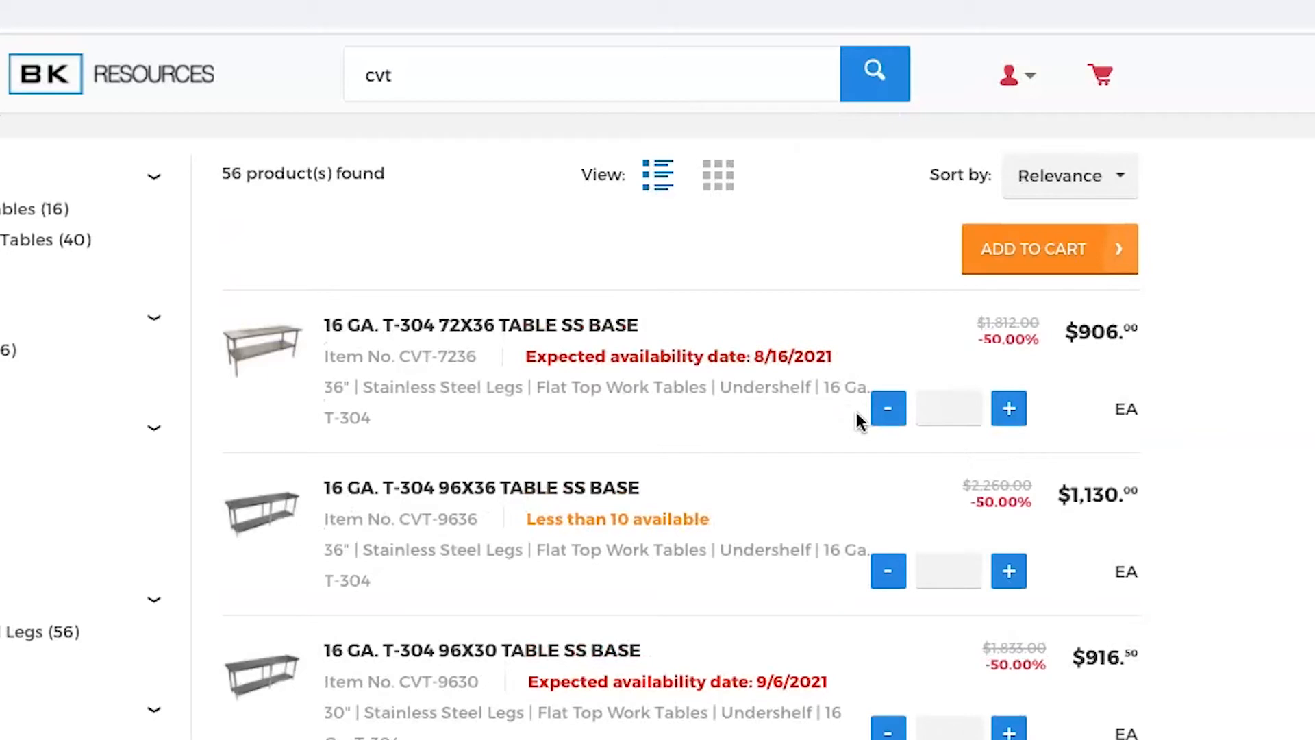
mouse_move(645, 343)
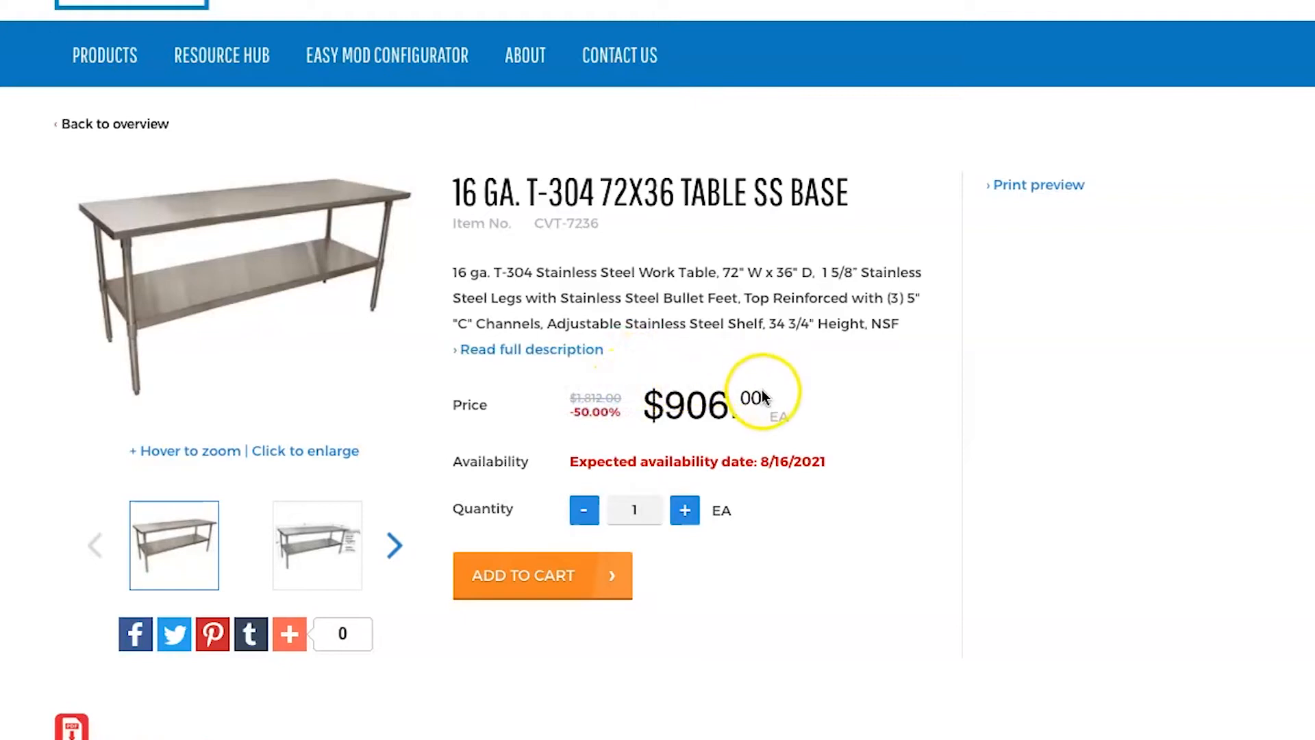
mouse_move(858, 395)
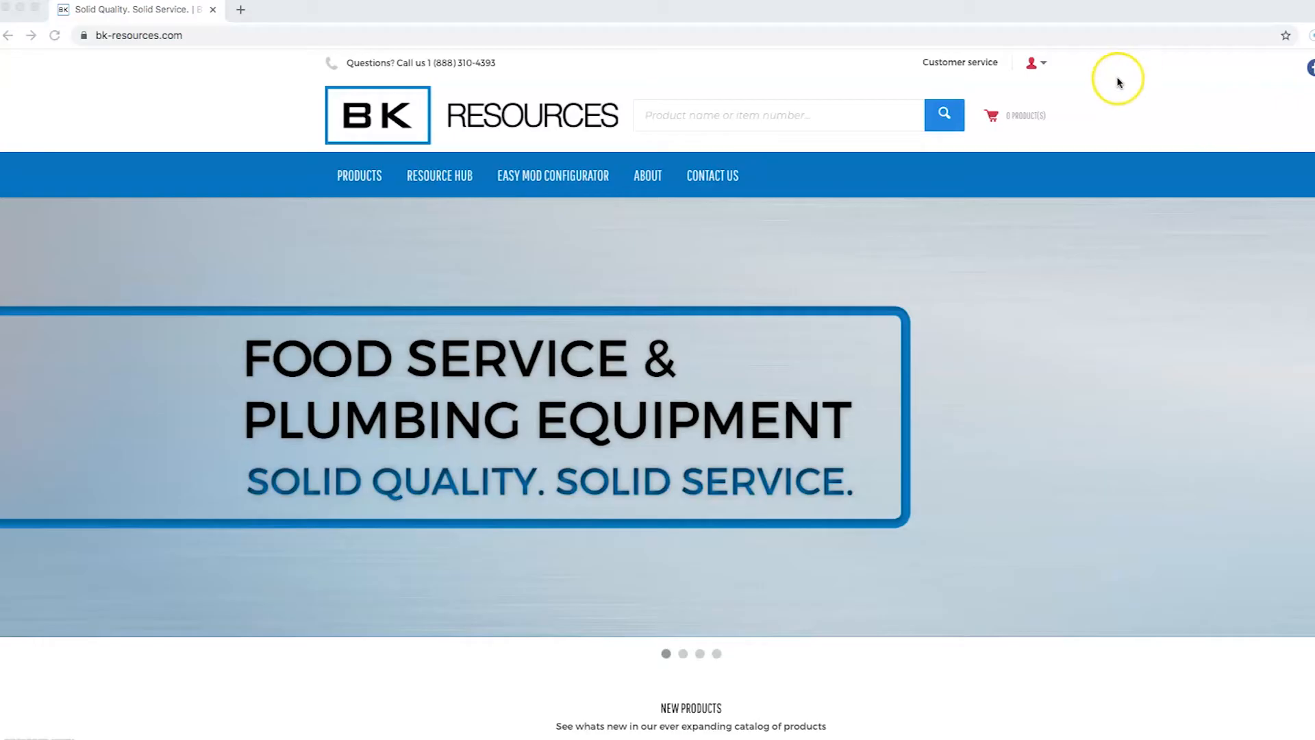
mouse_move(1118, 81)
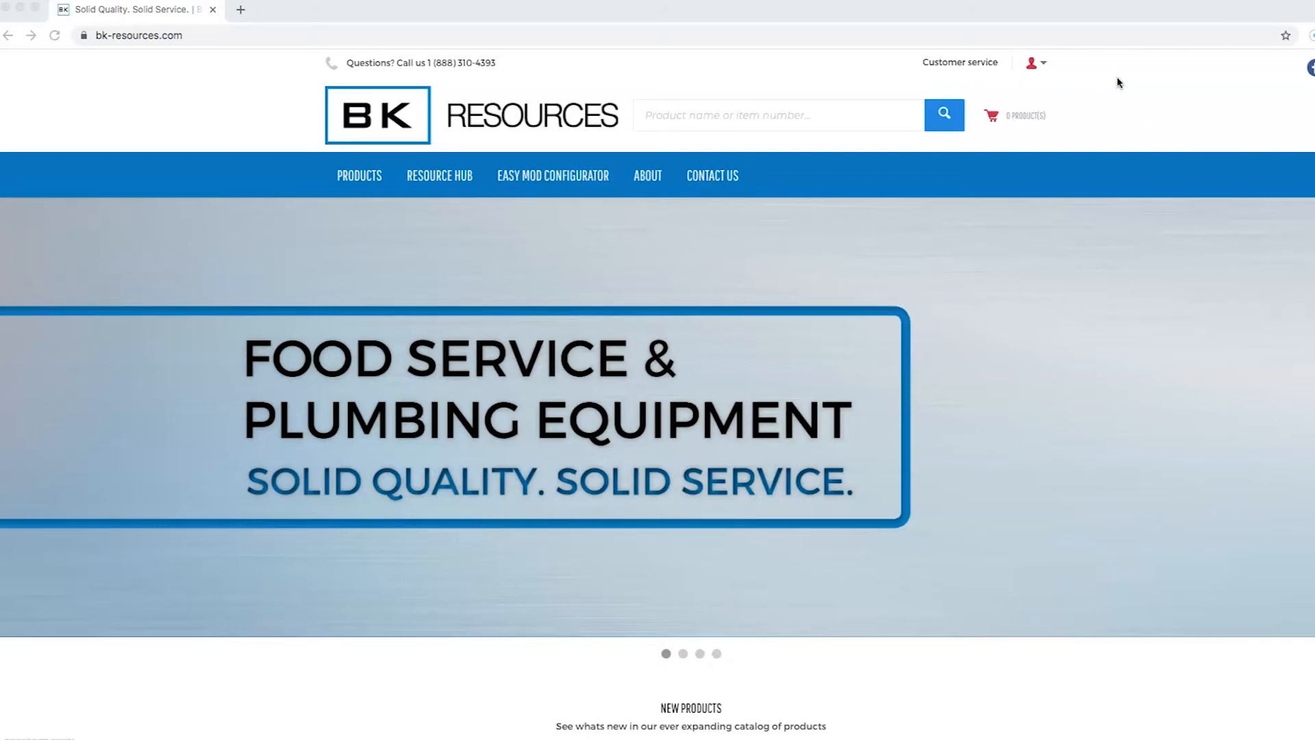
- Open the My Account dashboard from the user menu for Mark's Plumbing Parts
click(1032, 61)
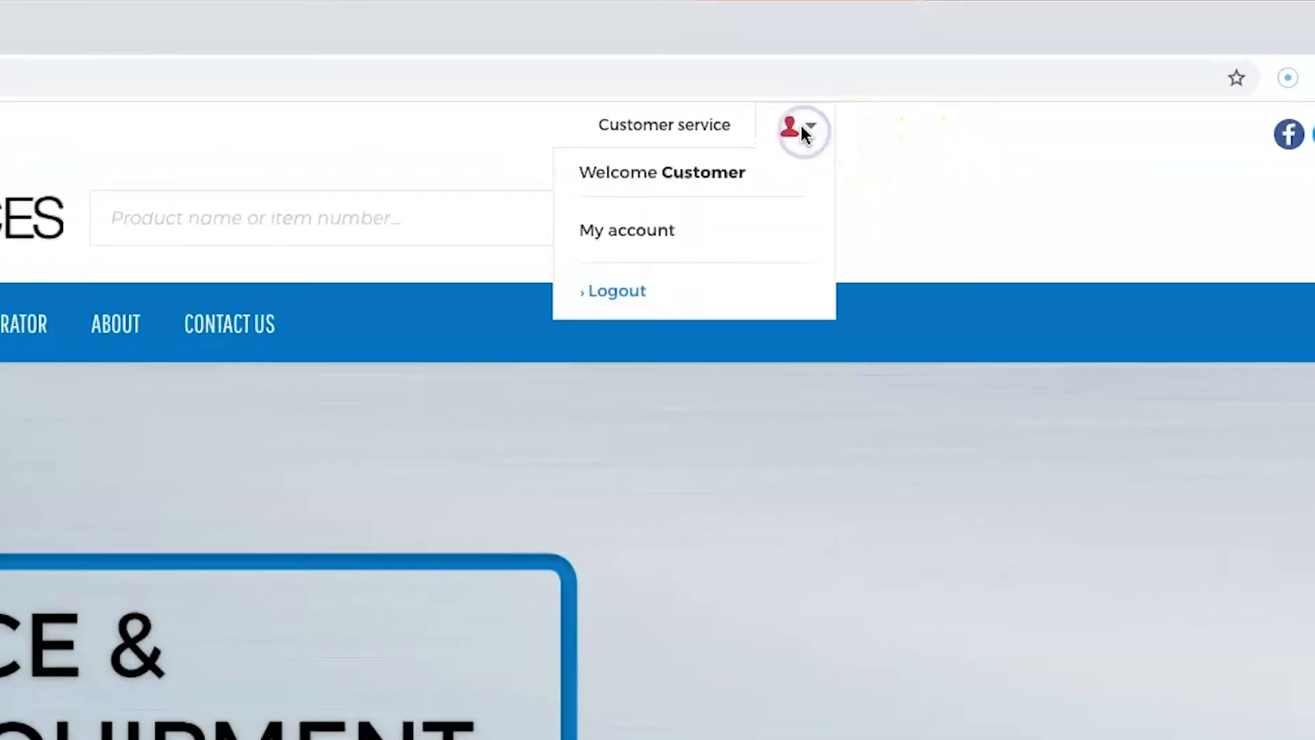
mouse_move(738, 166)
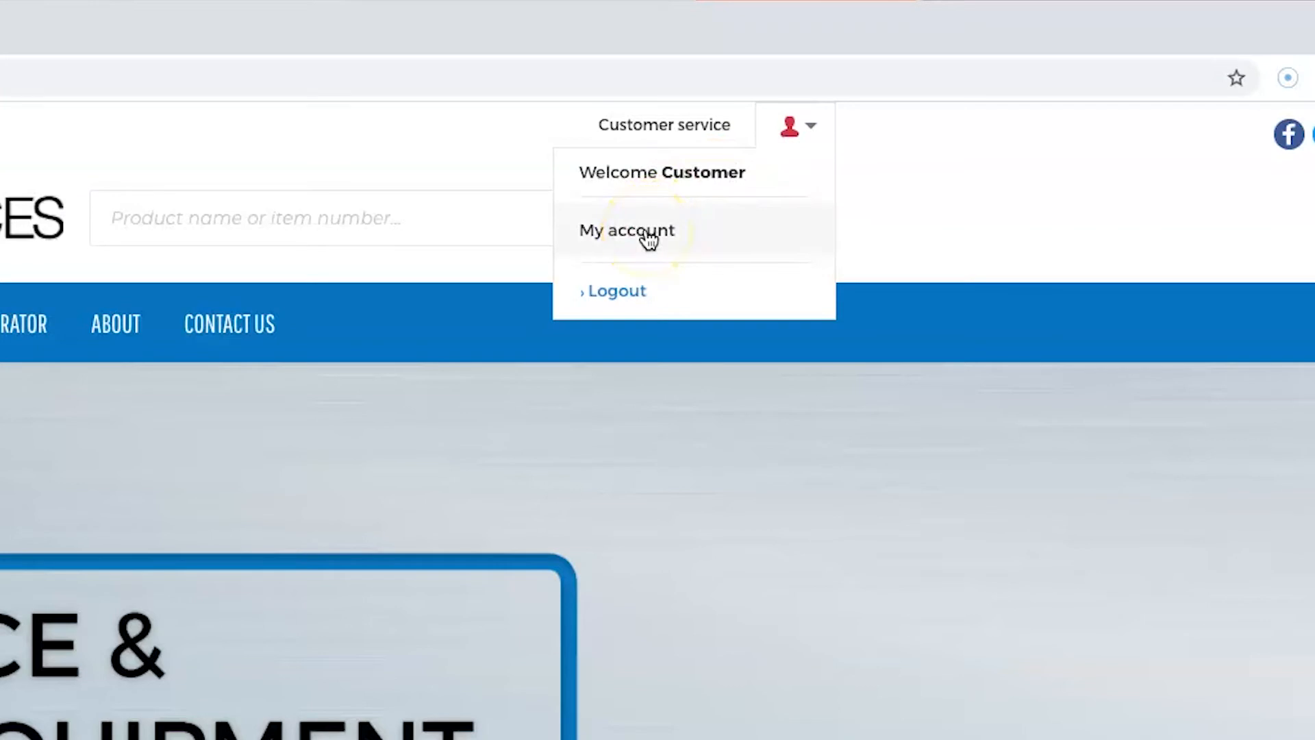
click(626, 230)
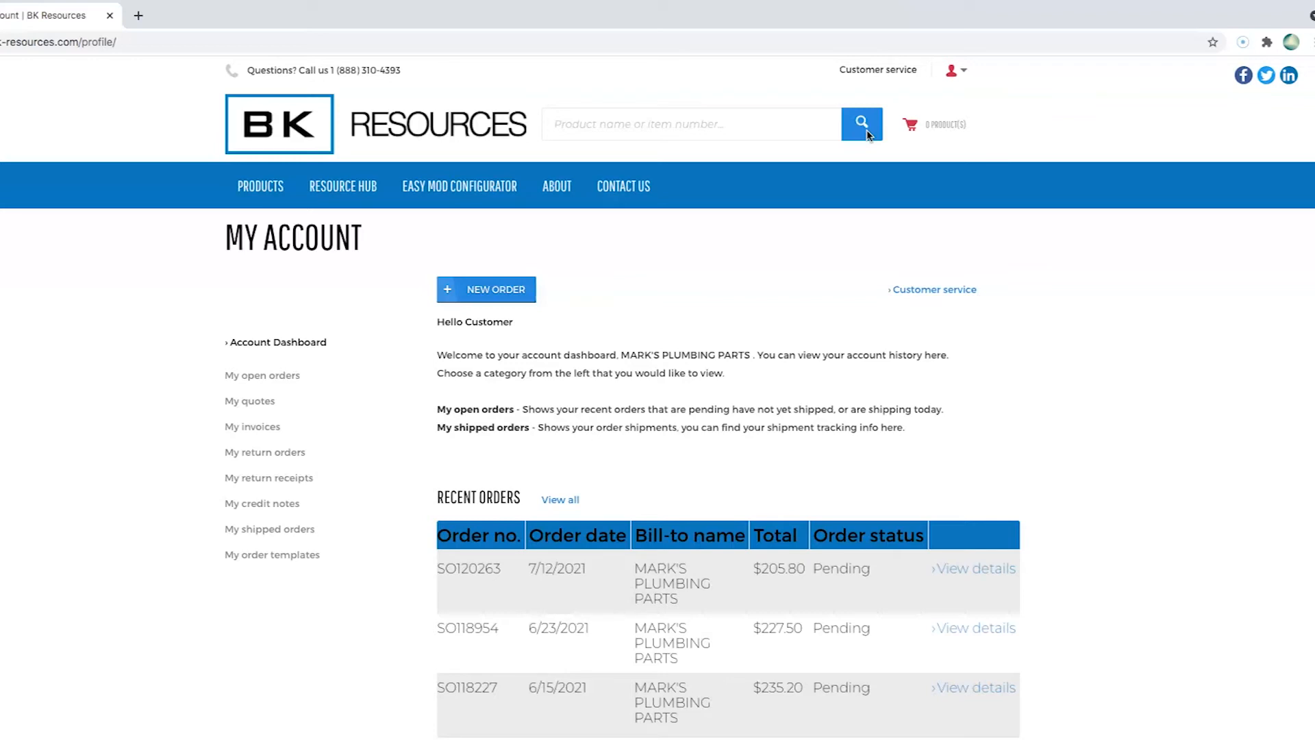
mouse_move(698, 311)
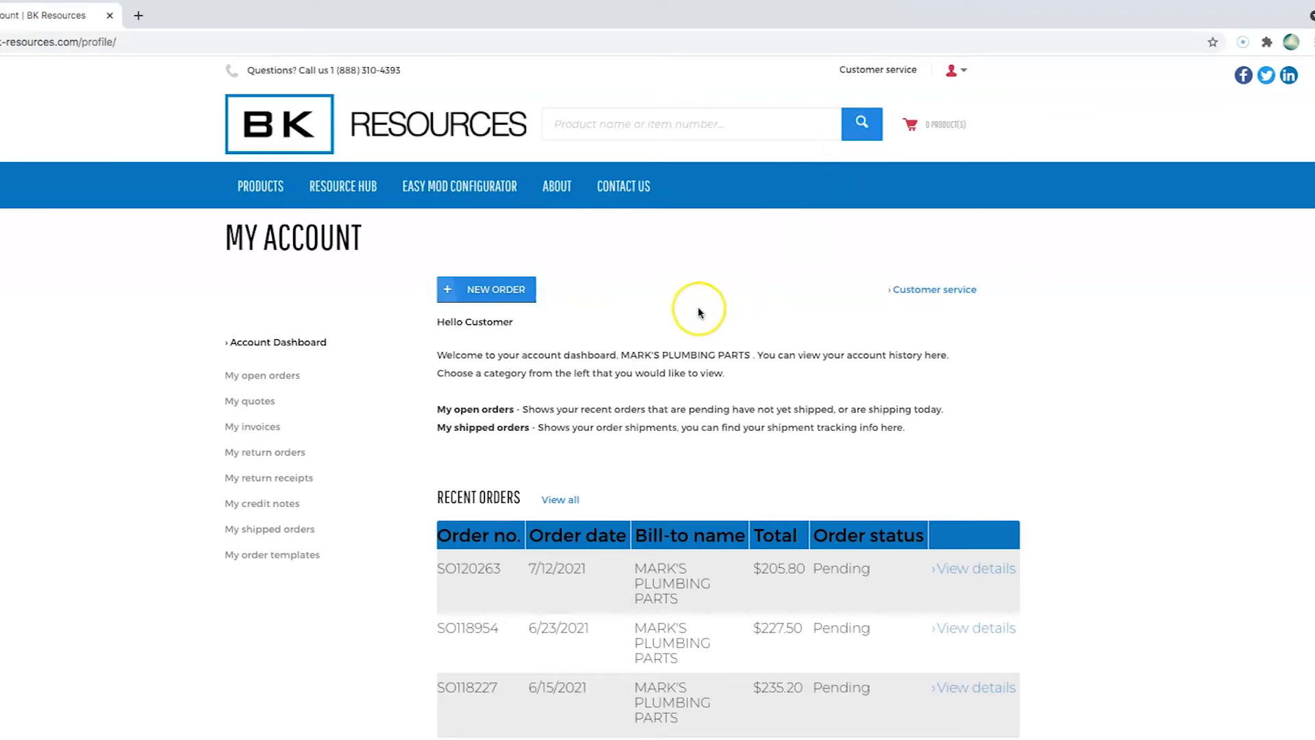
mouse_move(700, 312)
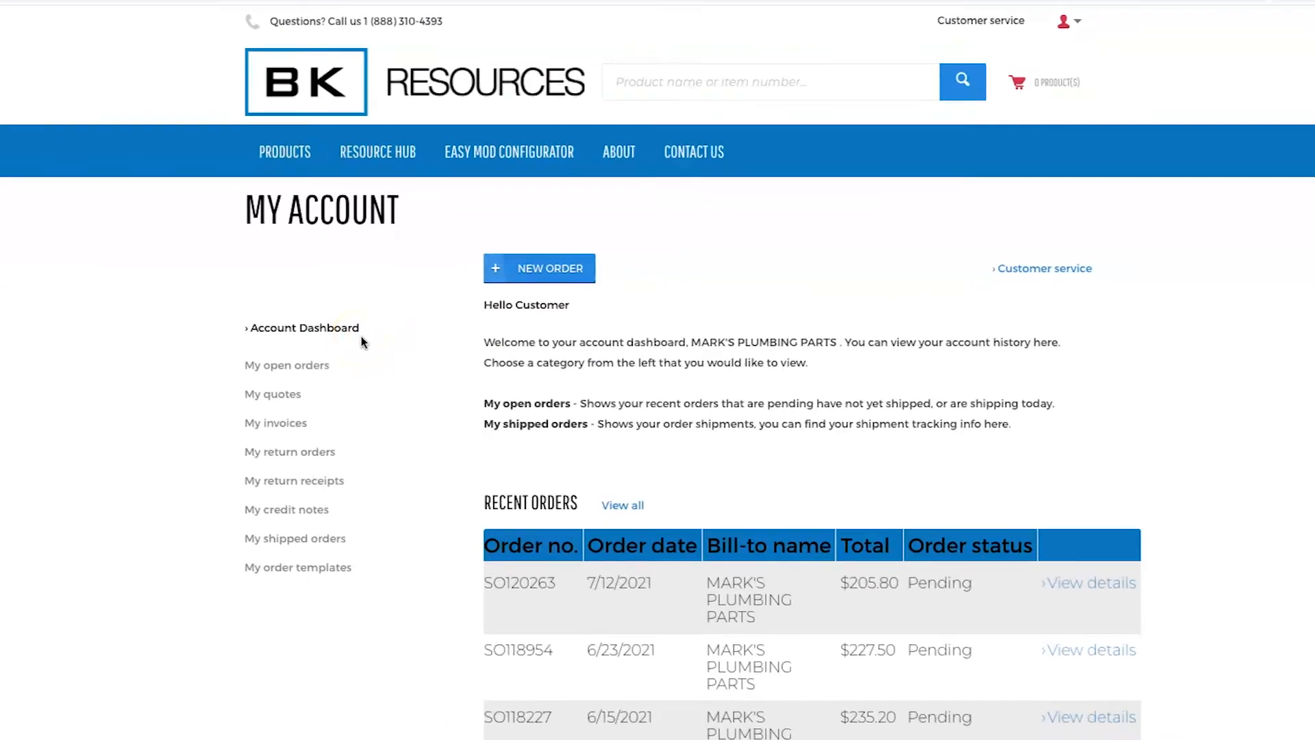
scroll(down, 3)
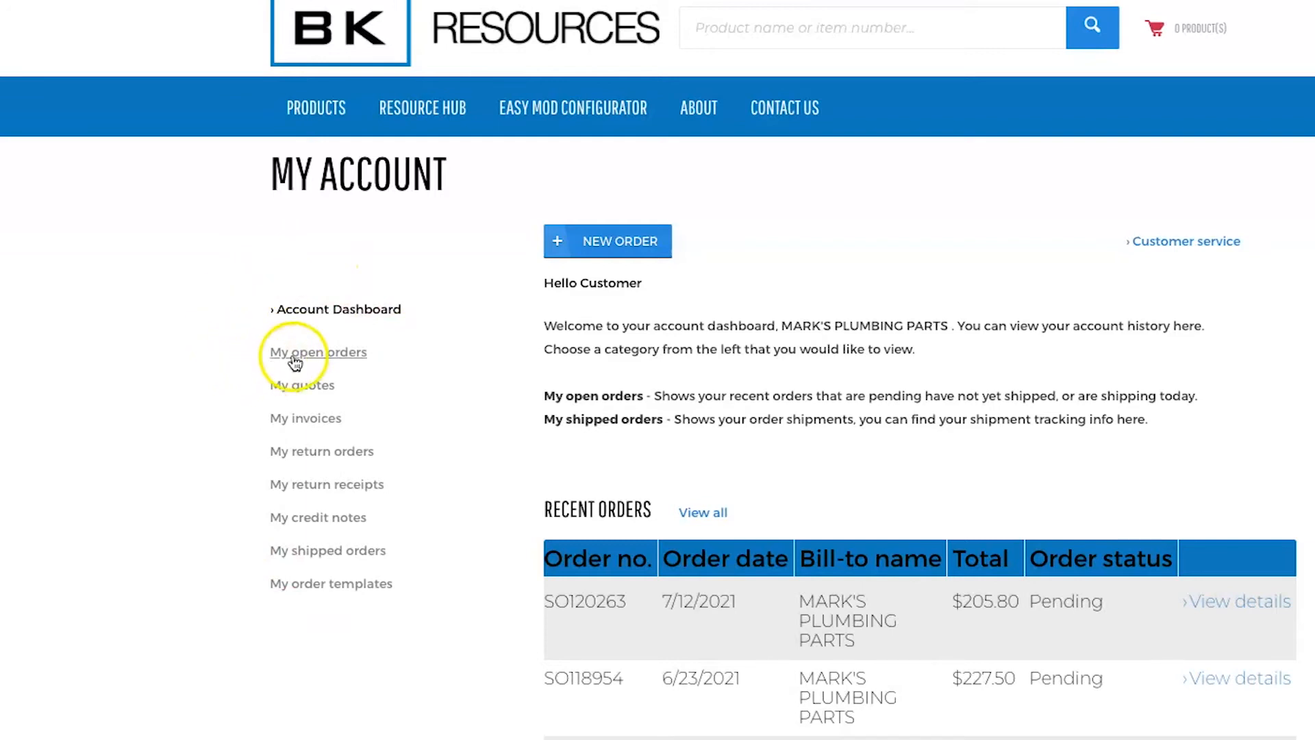
mouse_move(304, 418)
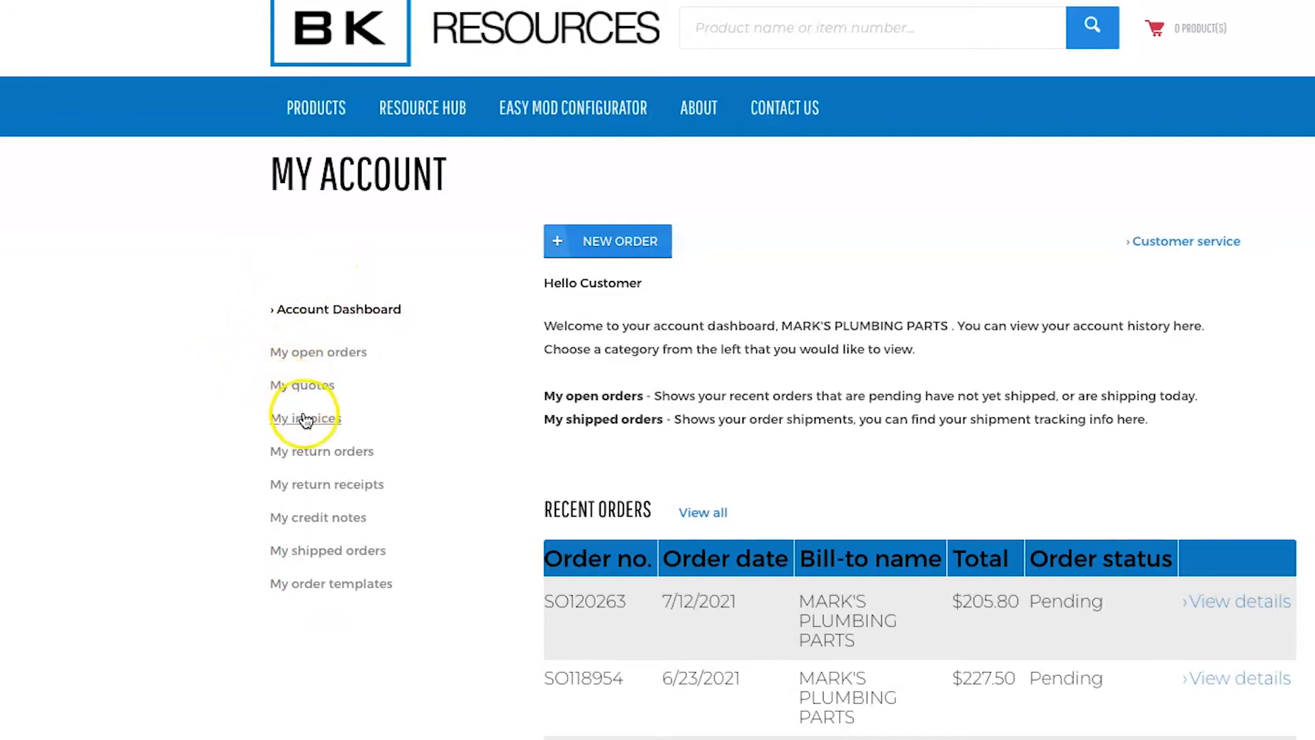
mouse_move(326, 483)
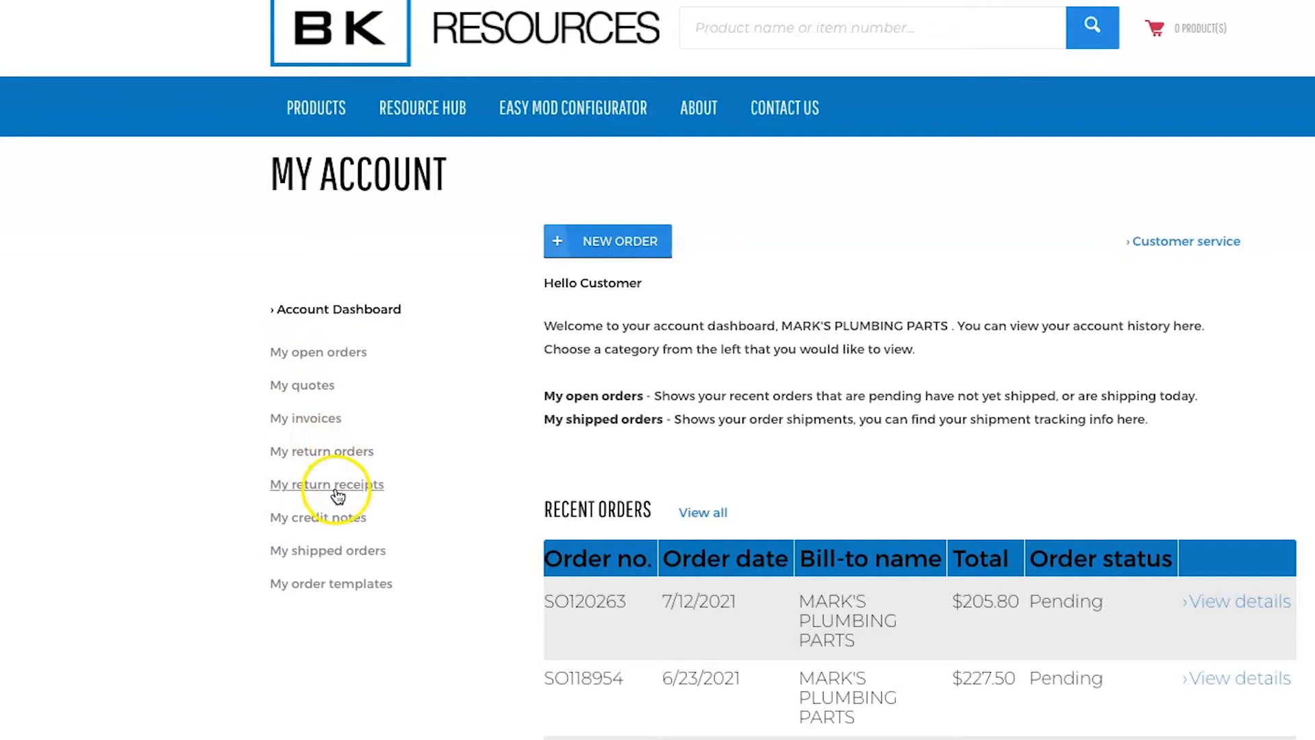
mouse_move(340, 550)
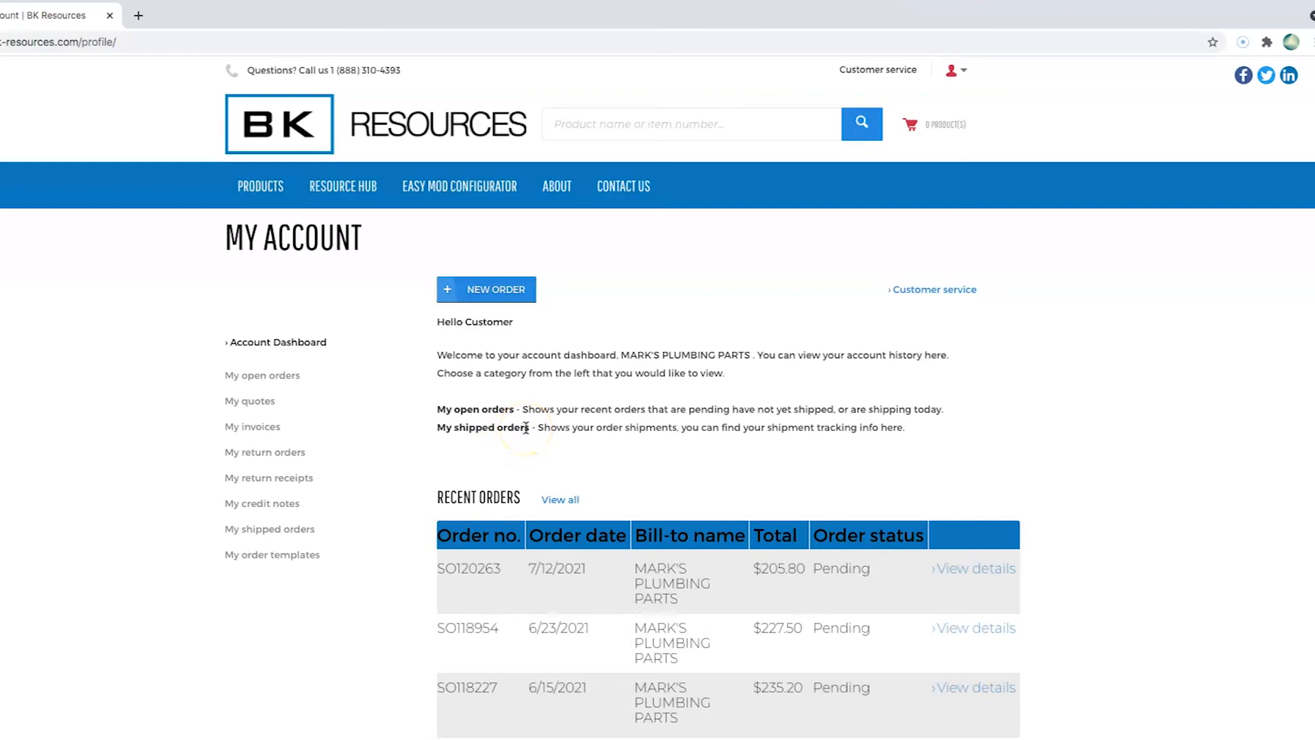
mouse_move(551, 477)
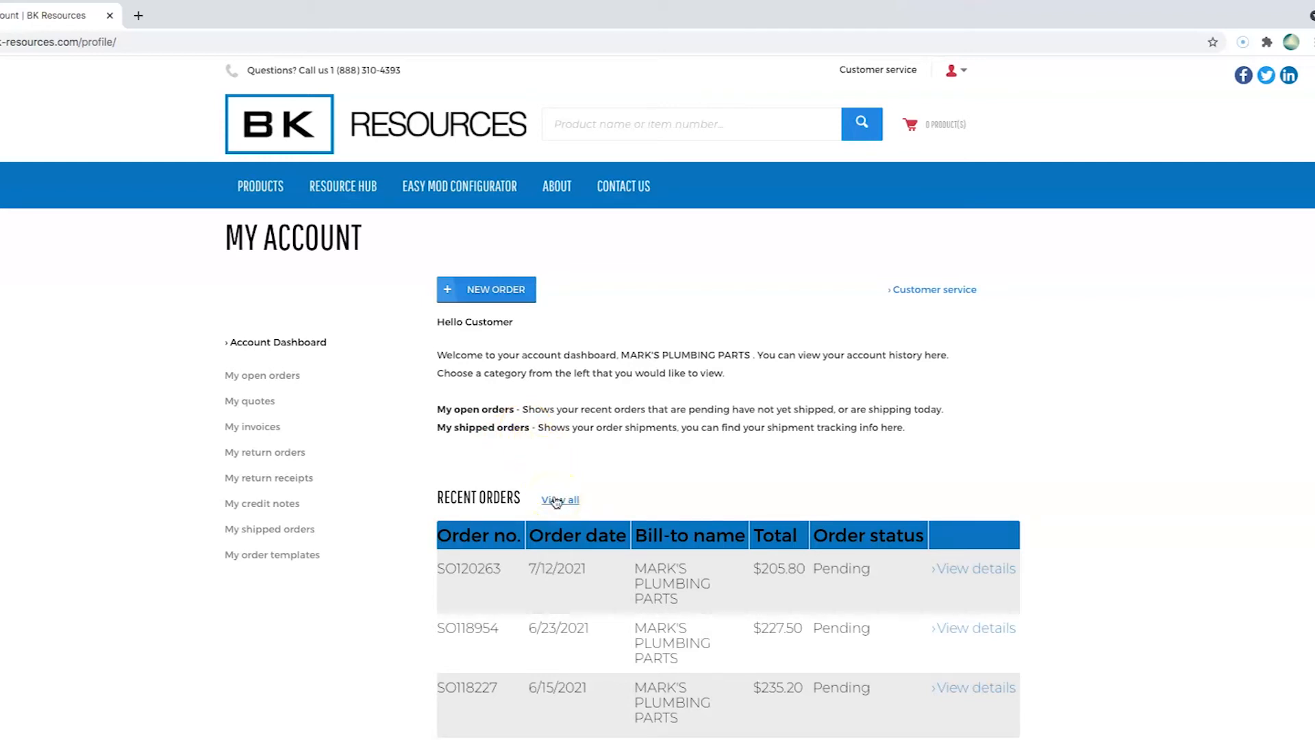
click(559, 500)
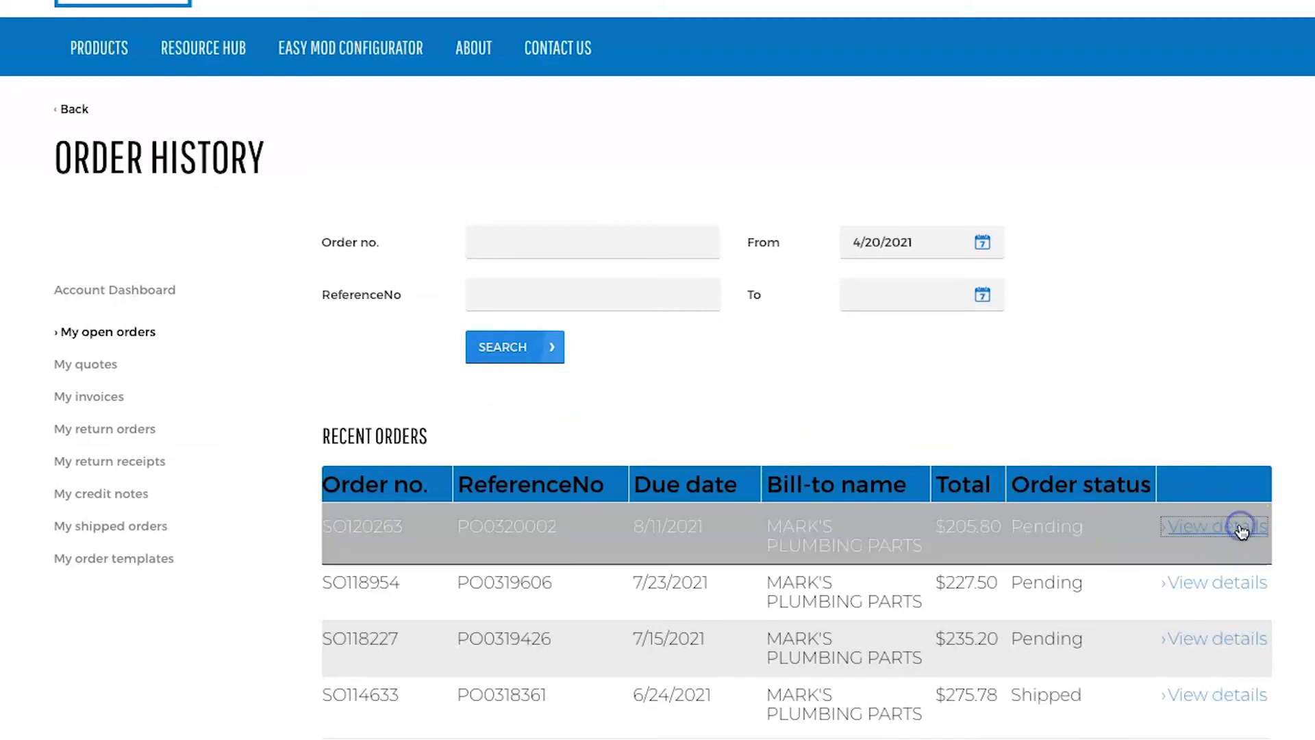
- Review pending order SO120263's line items, then switch to the Quotes History page
click(1215, 526)
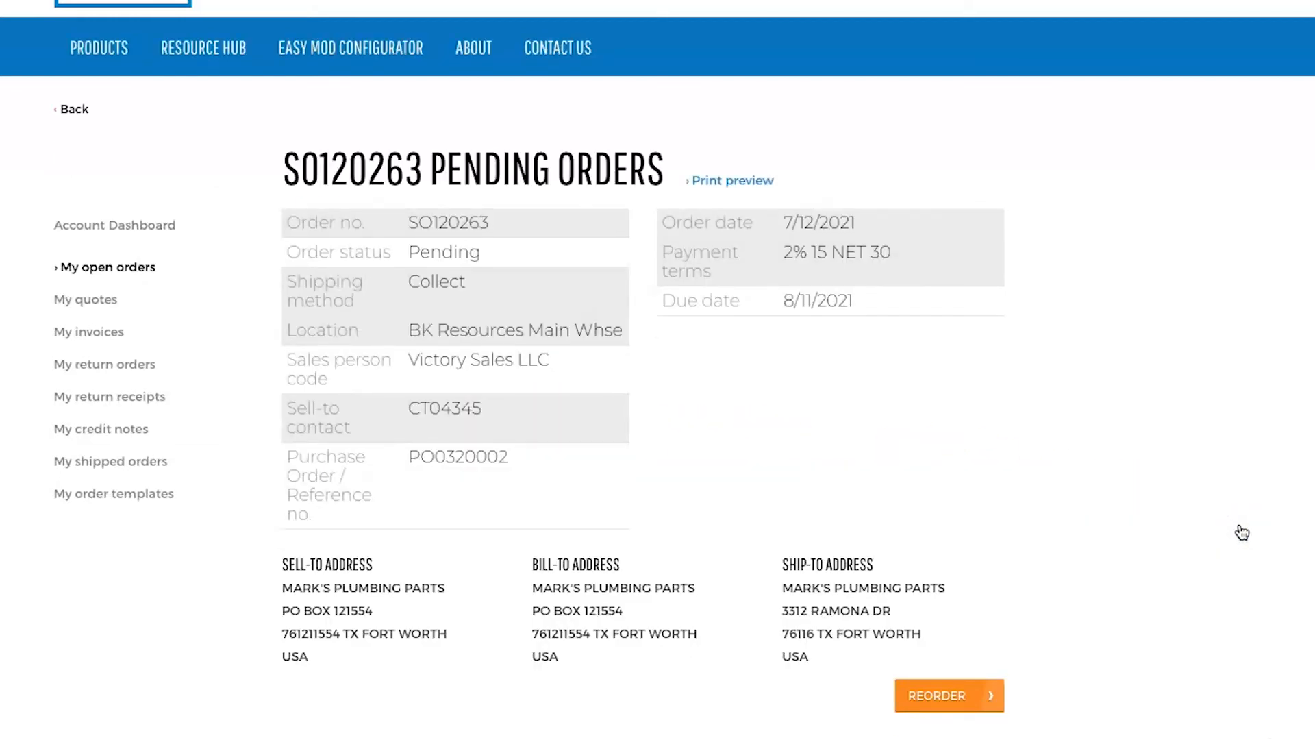
scroll(down, 3)
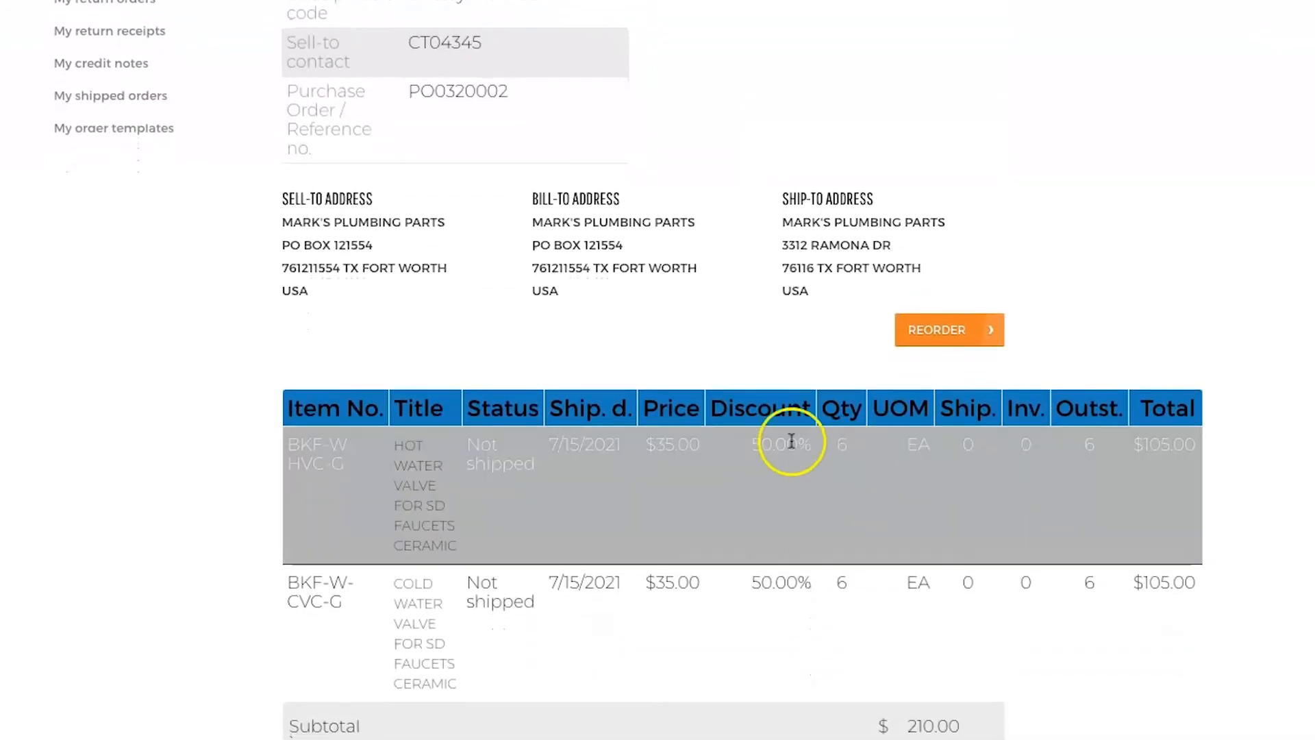
mouse_move(589, 408)
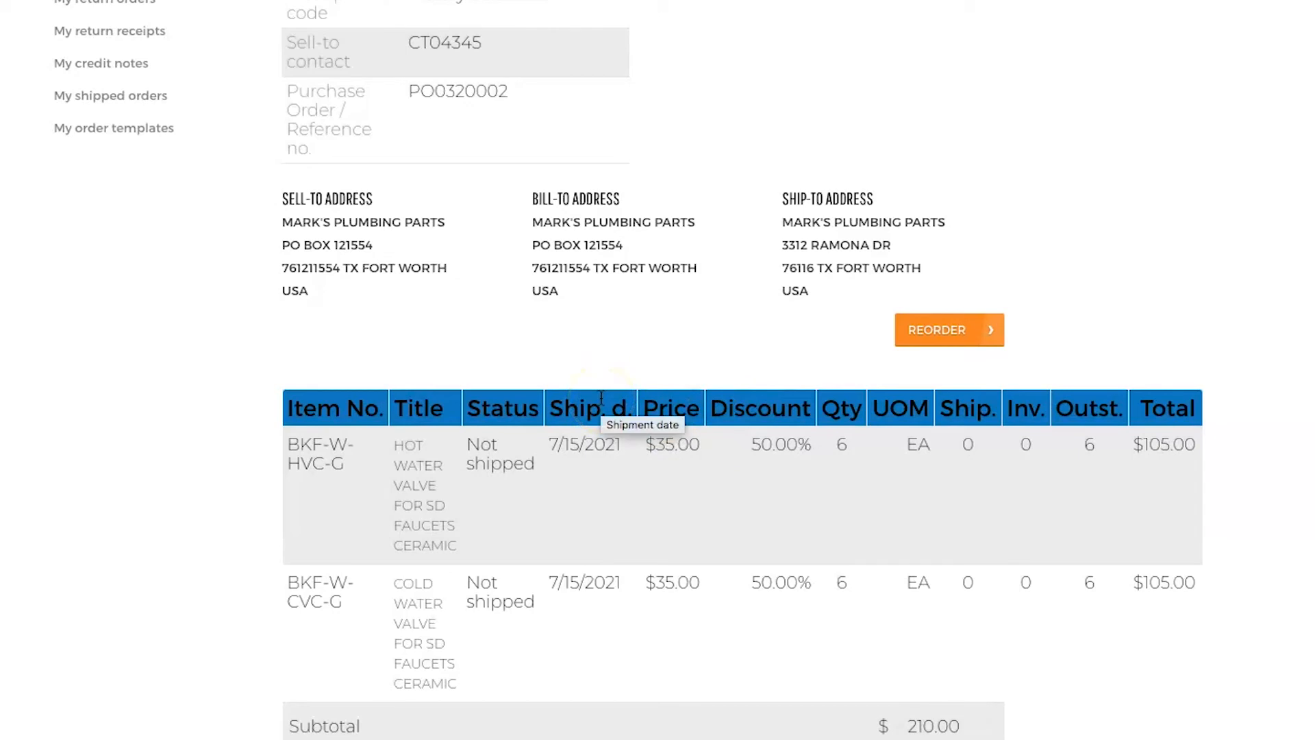
mouse_move(1025, 408)
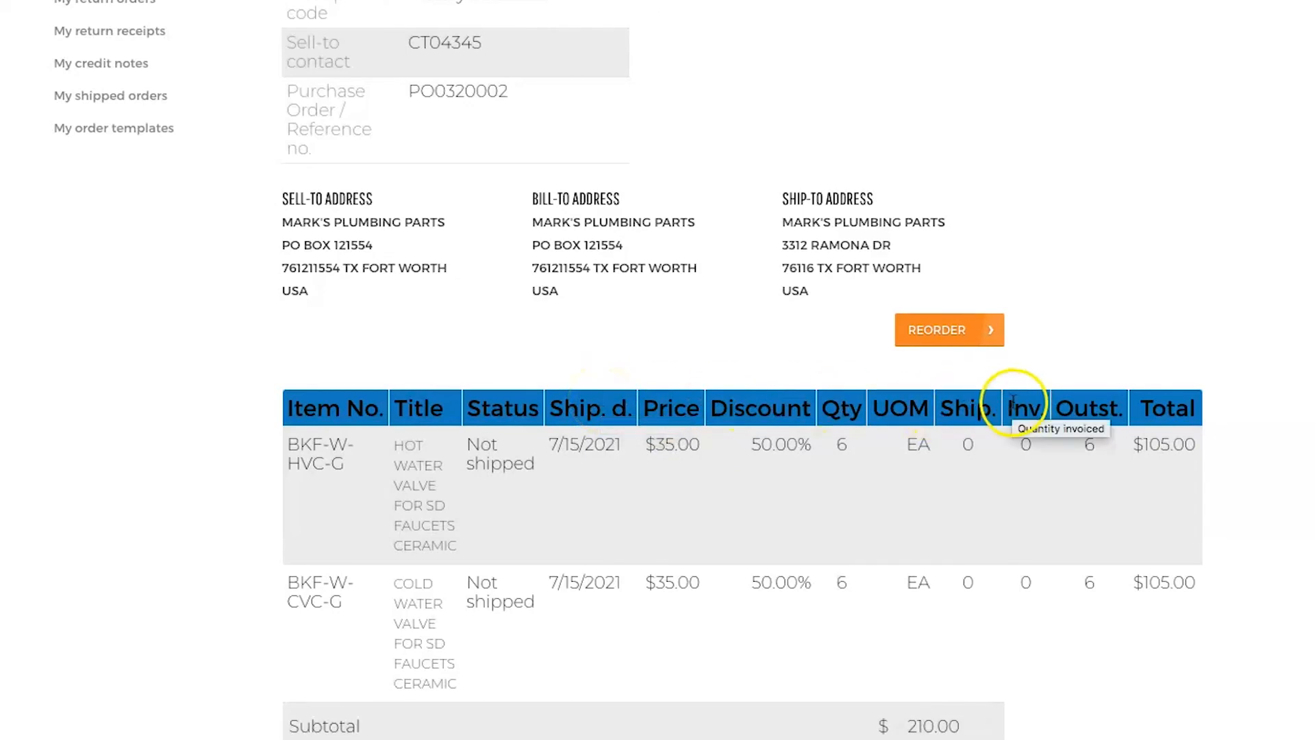
mouse_move(1088, 408)
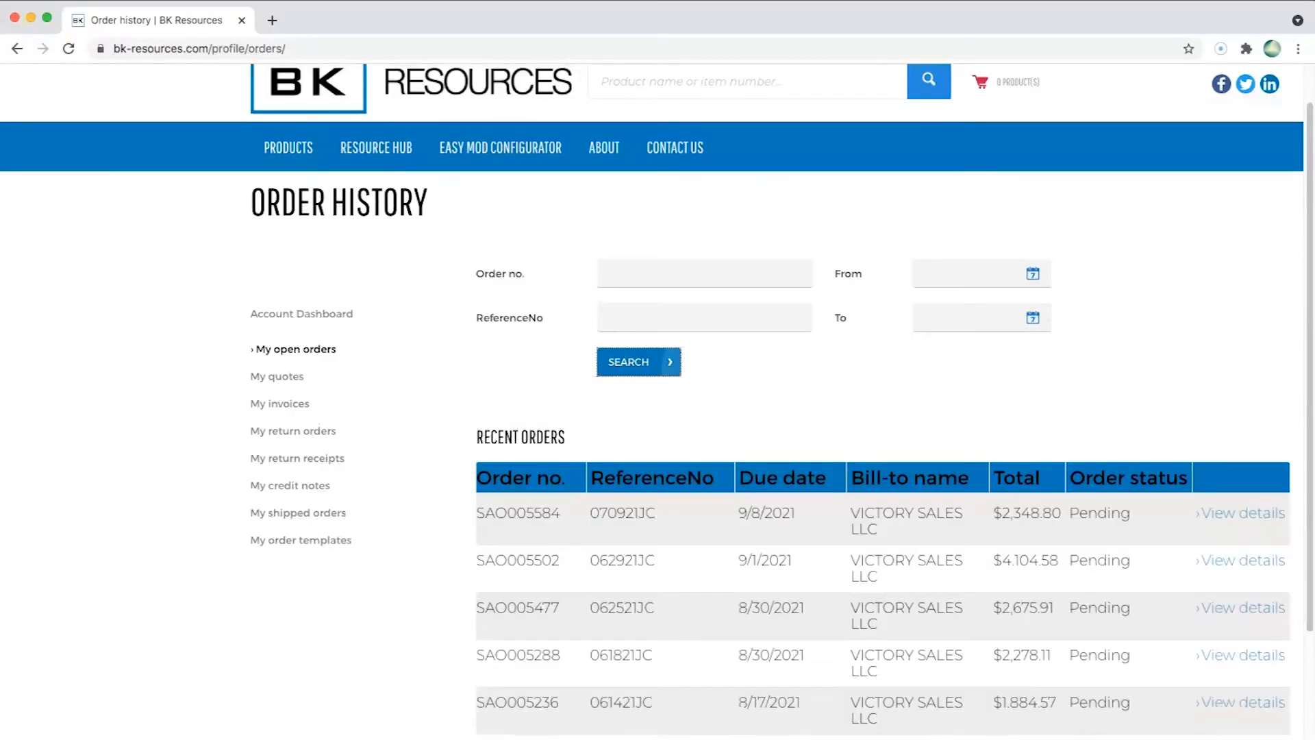
mouse_move(297, 384)
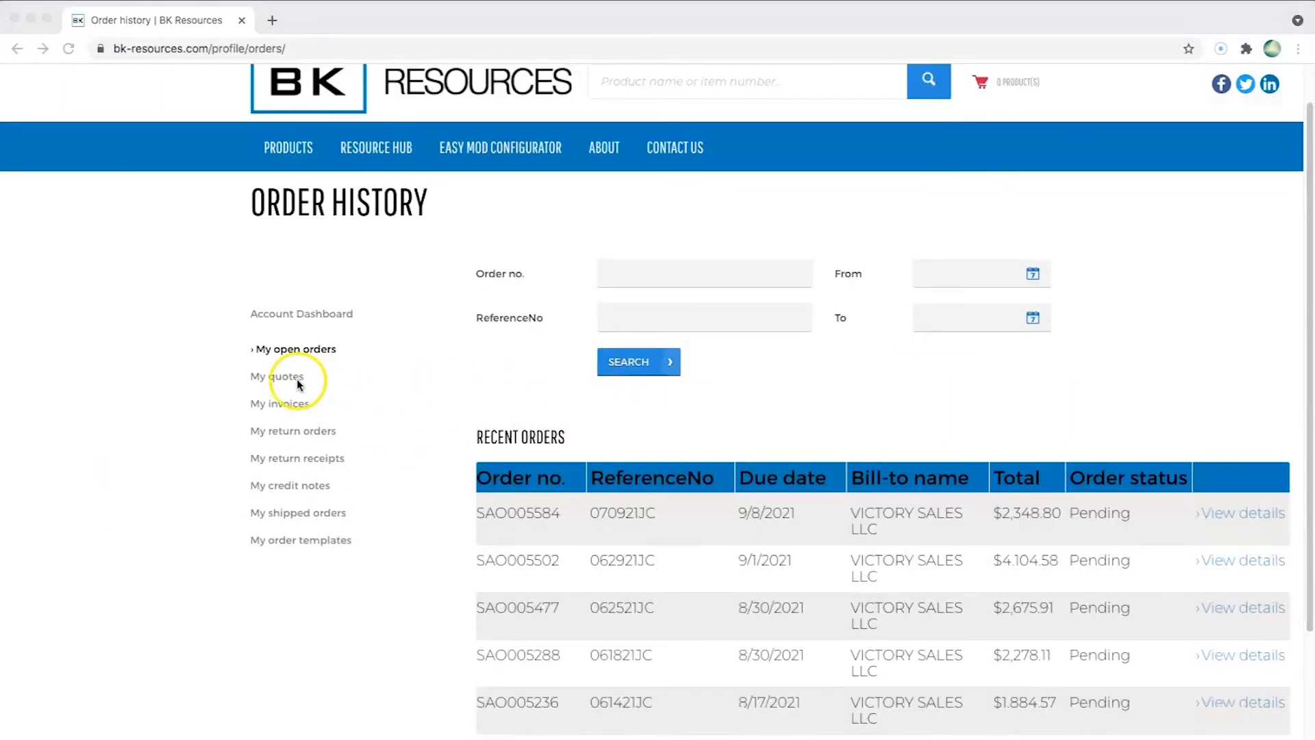
click(275, 376)
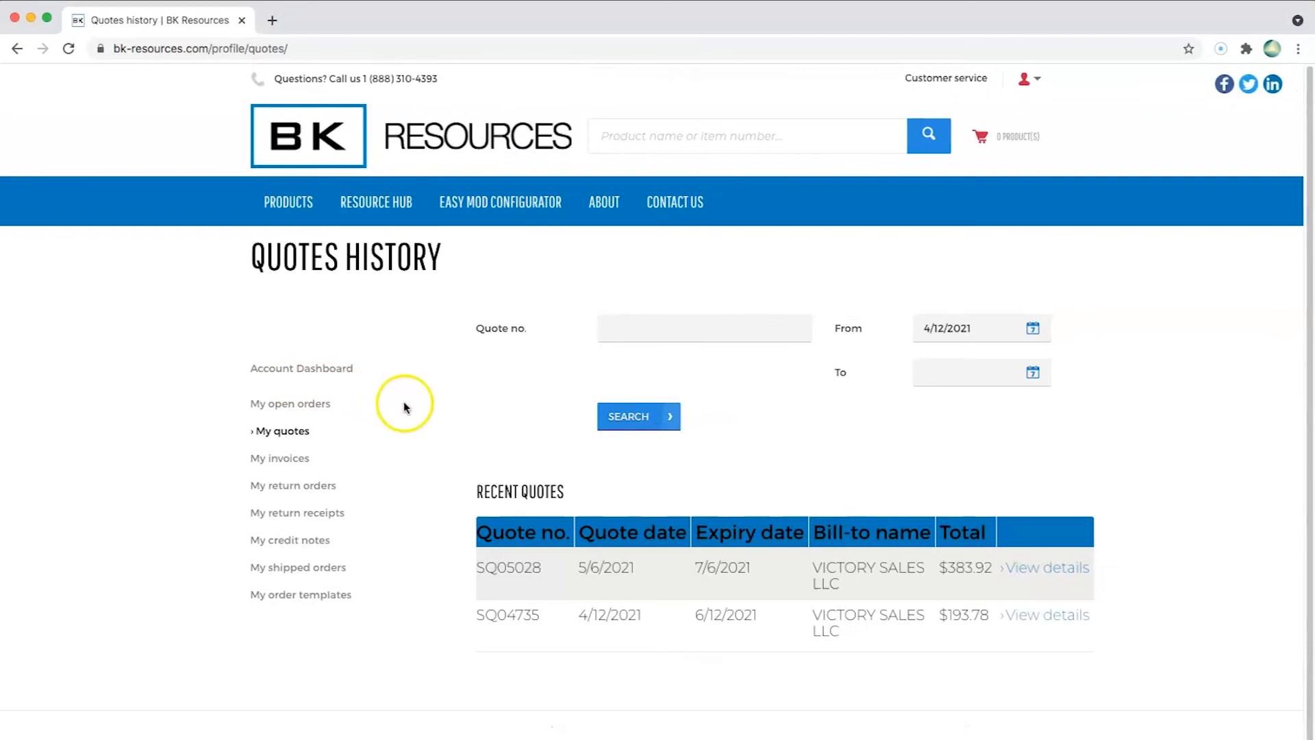
- Show the Invoices History page with document numbers, order numbers, due dates and totals
scroll(down, 3)
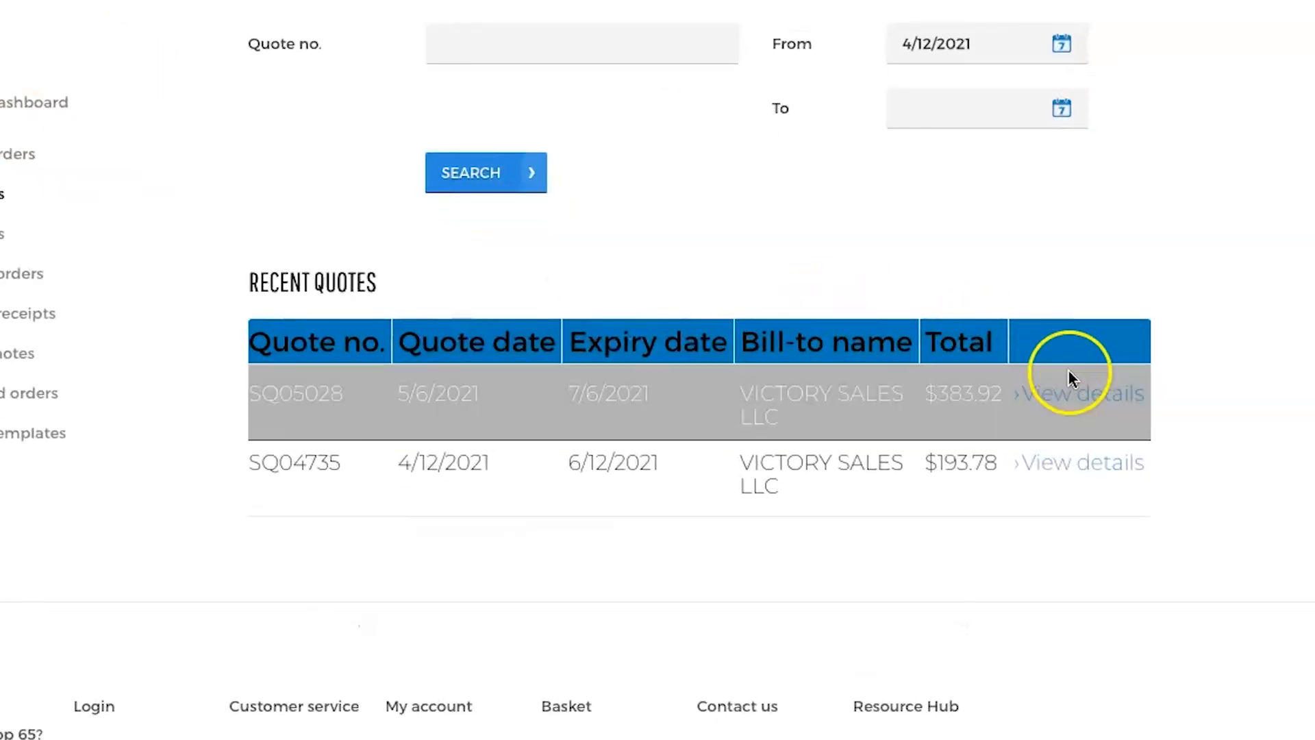
mouse_move(1085, 393)
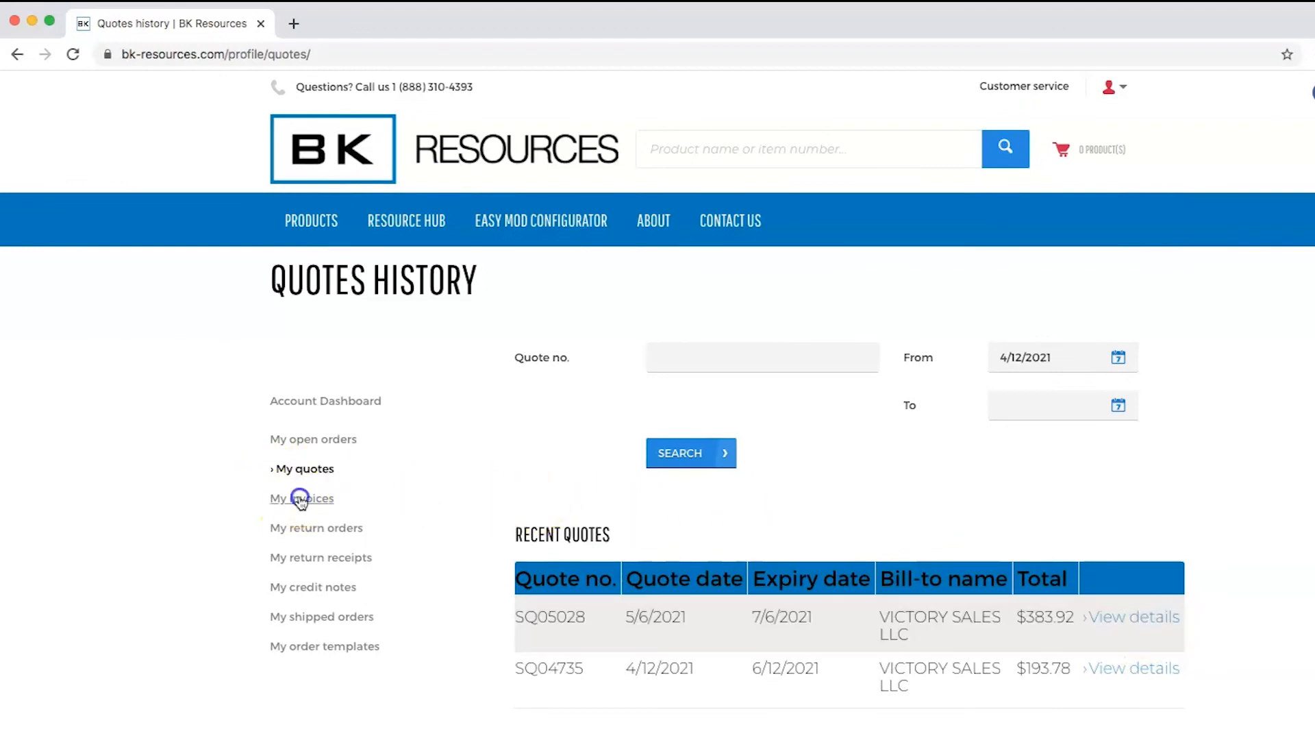
click(300, 498)
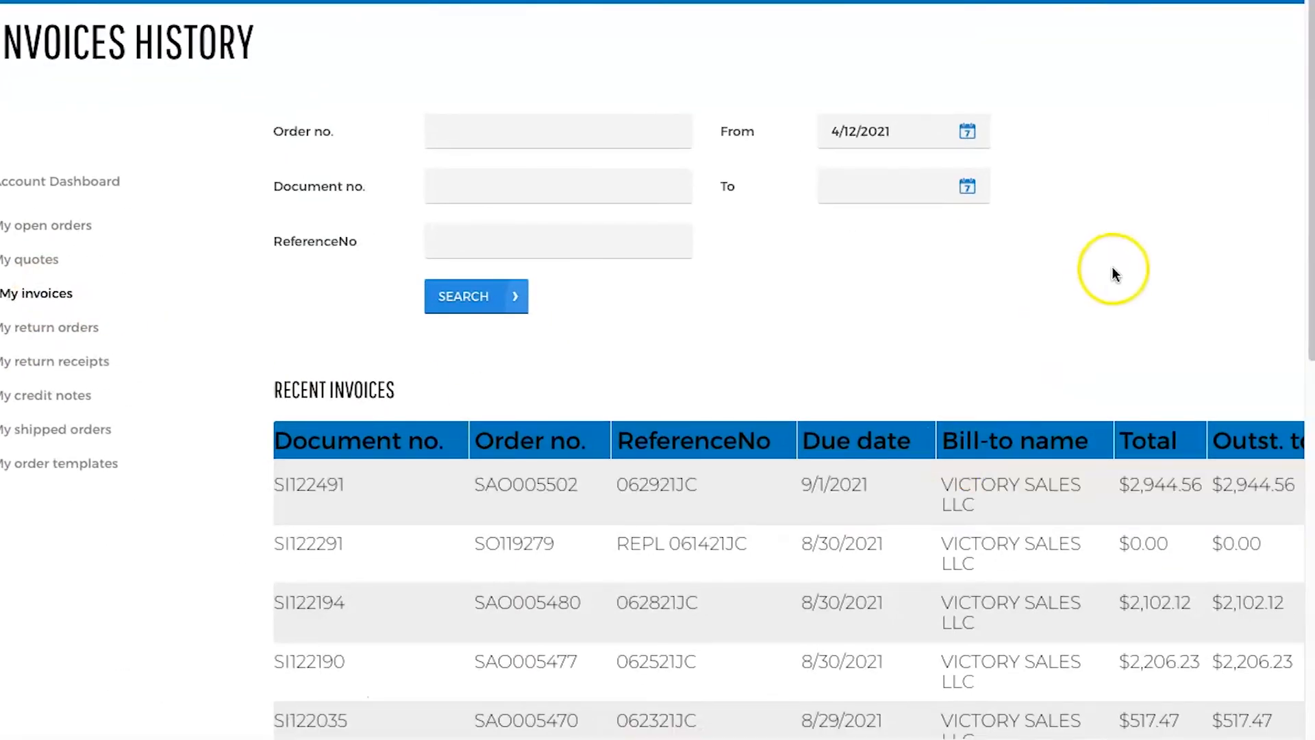
- Scroll further through the recent invoices list
scroll(down, 3)
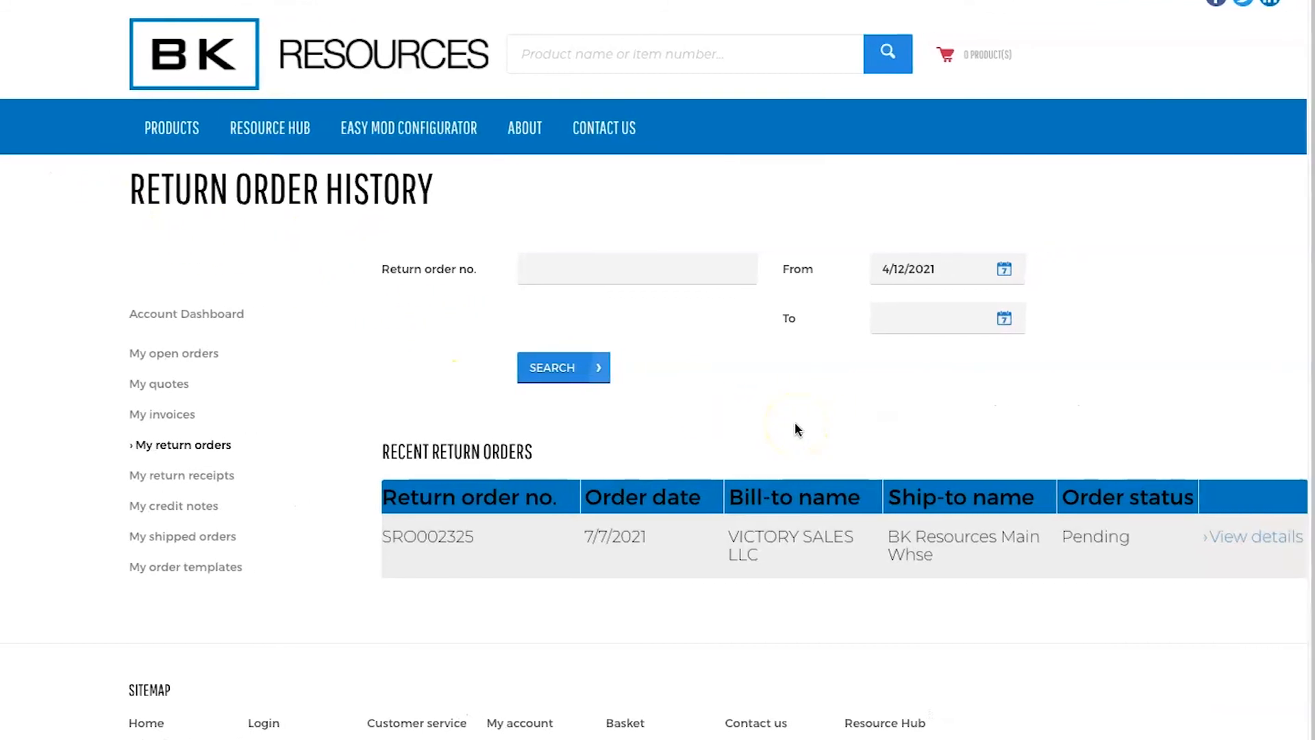
mouse_move(1102, 585)
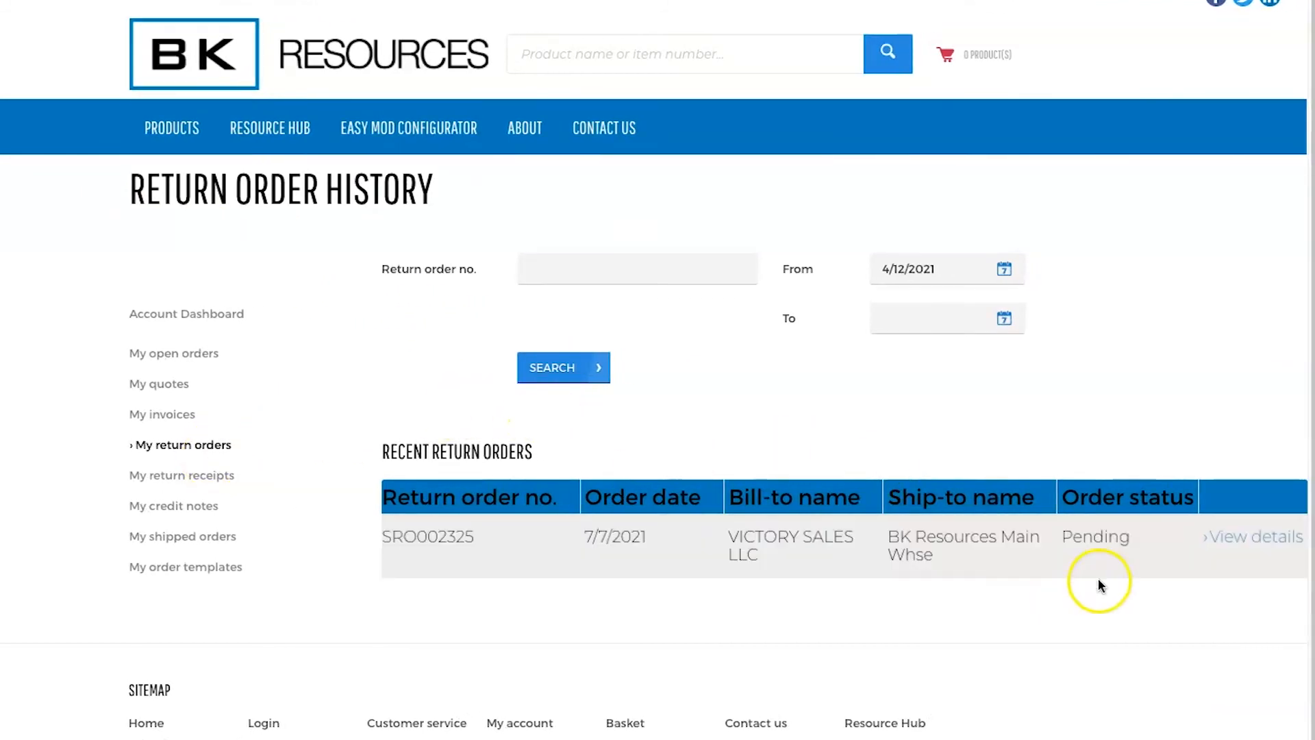
mouse_move(317, 469)
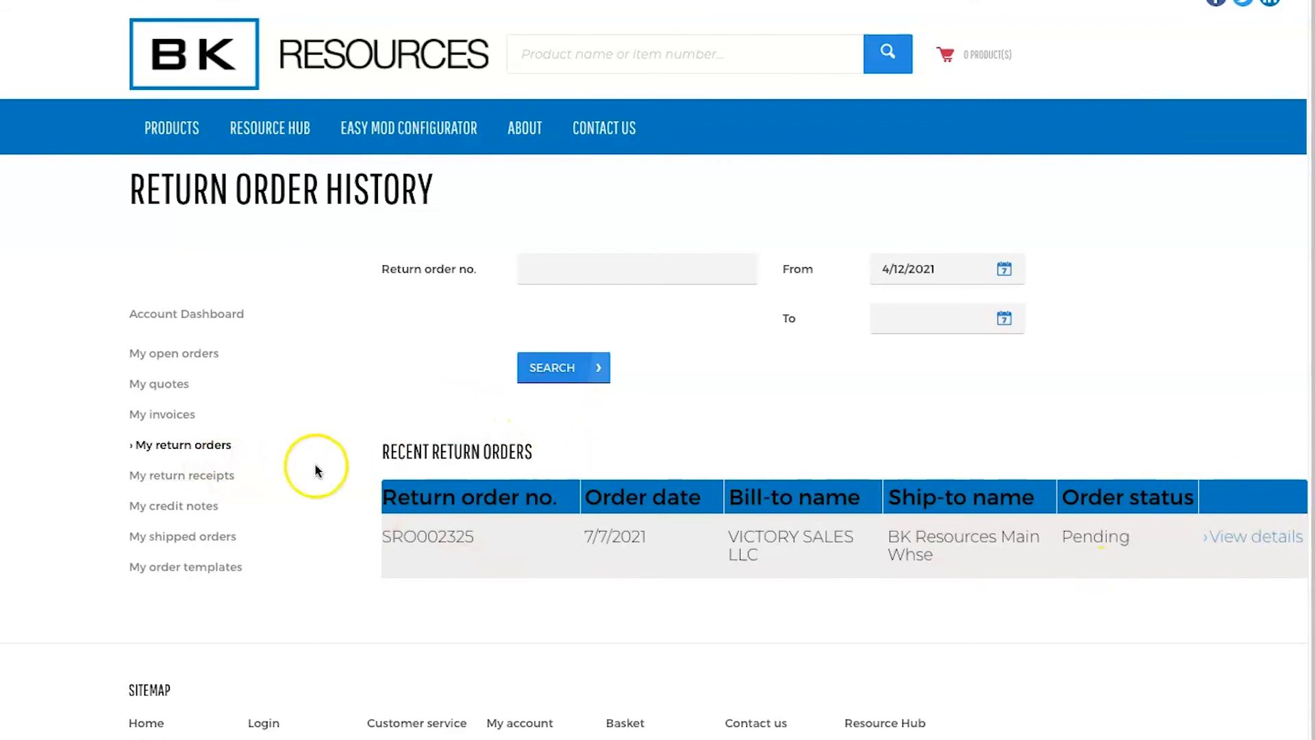
- View the return receipts history, then switch to the credit notes list
click(181, 475)
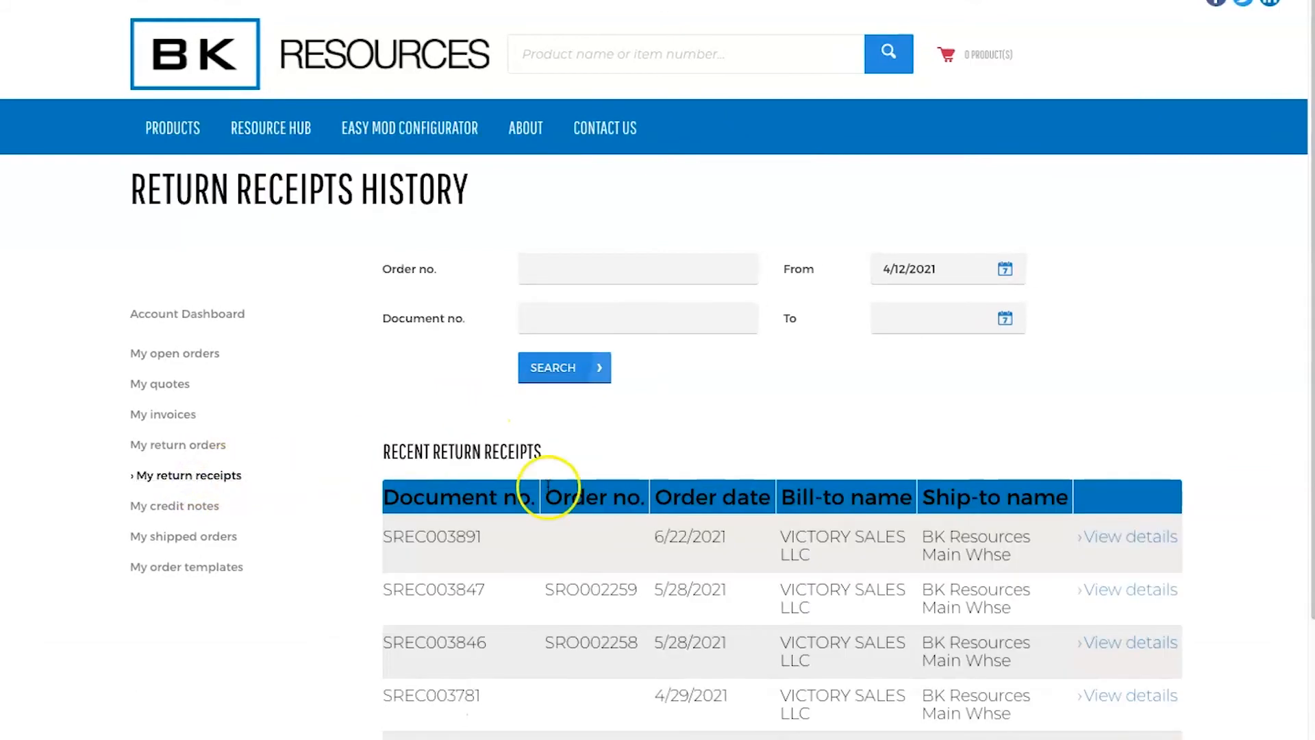
scroll(down, 3)
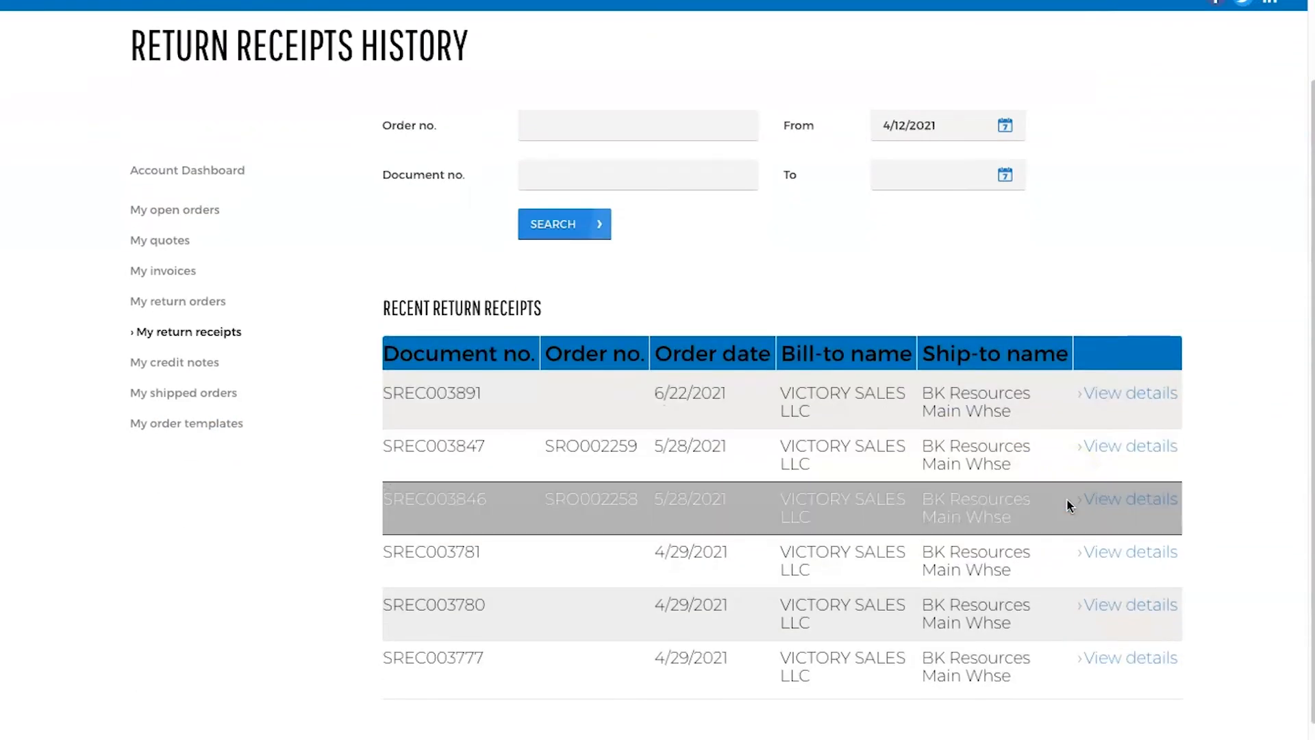
click(174, 362)
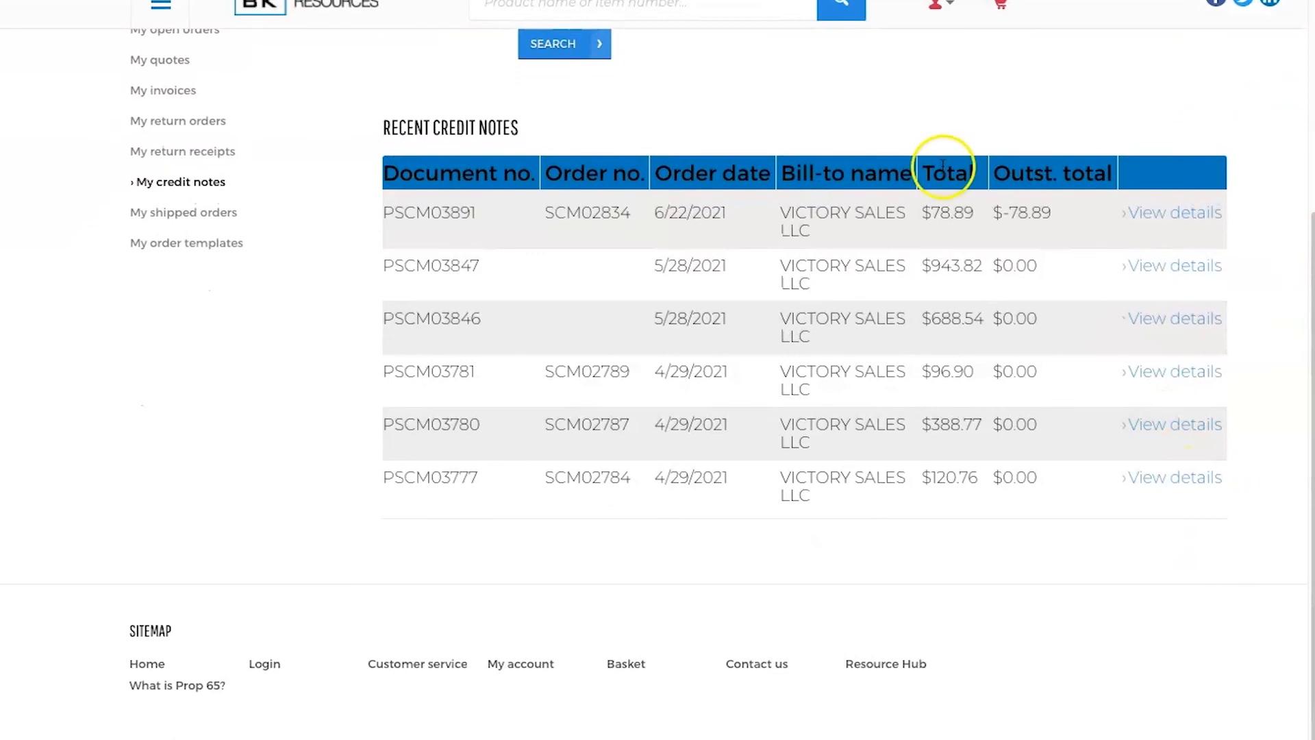
mouse_move(1042, 237)
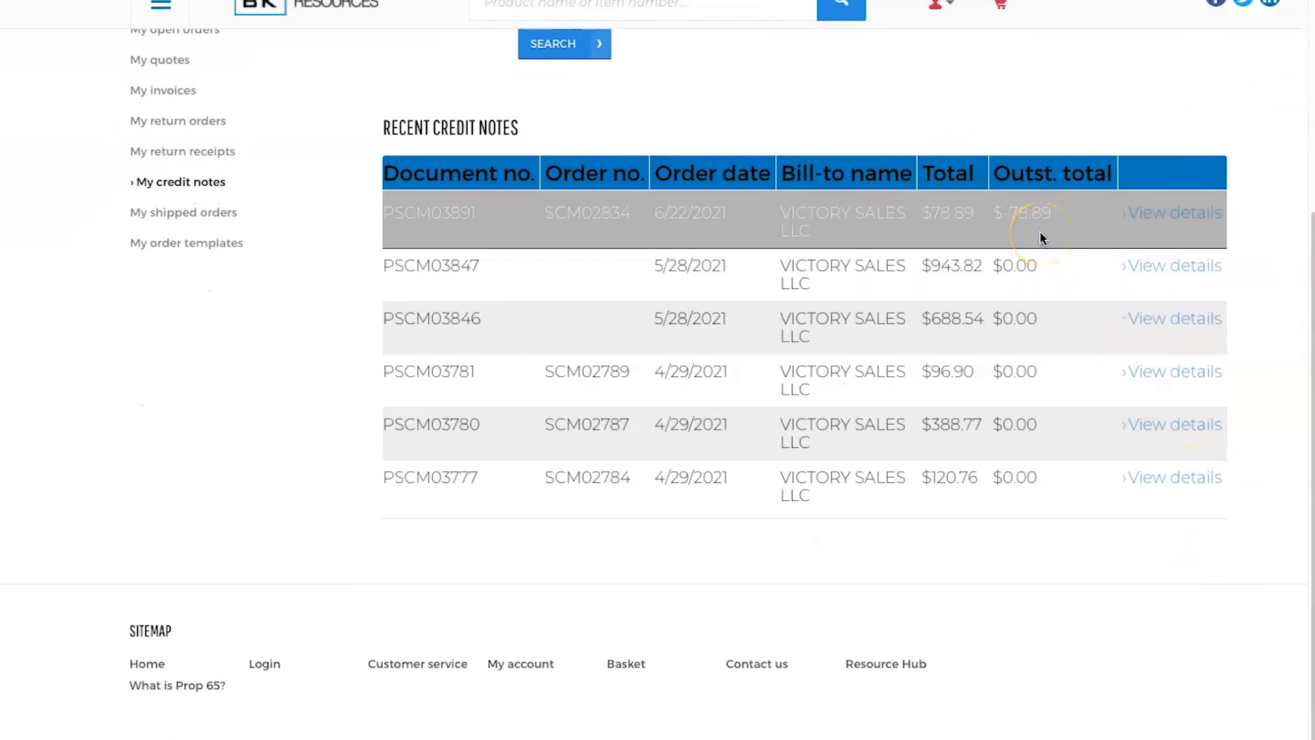
mouse_move(826, 50)
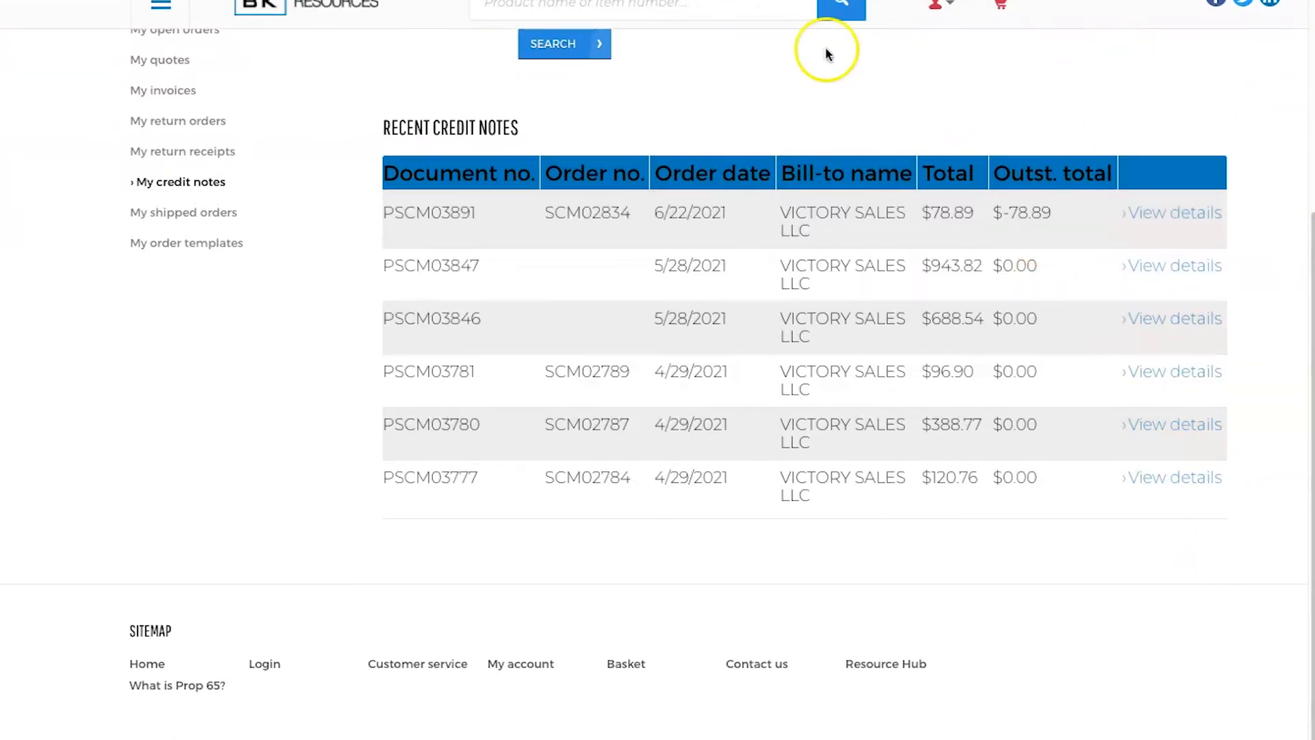
mouse_move(183, 213)
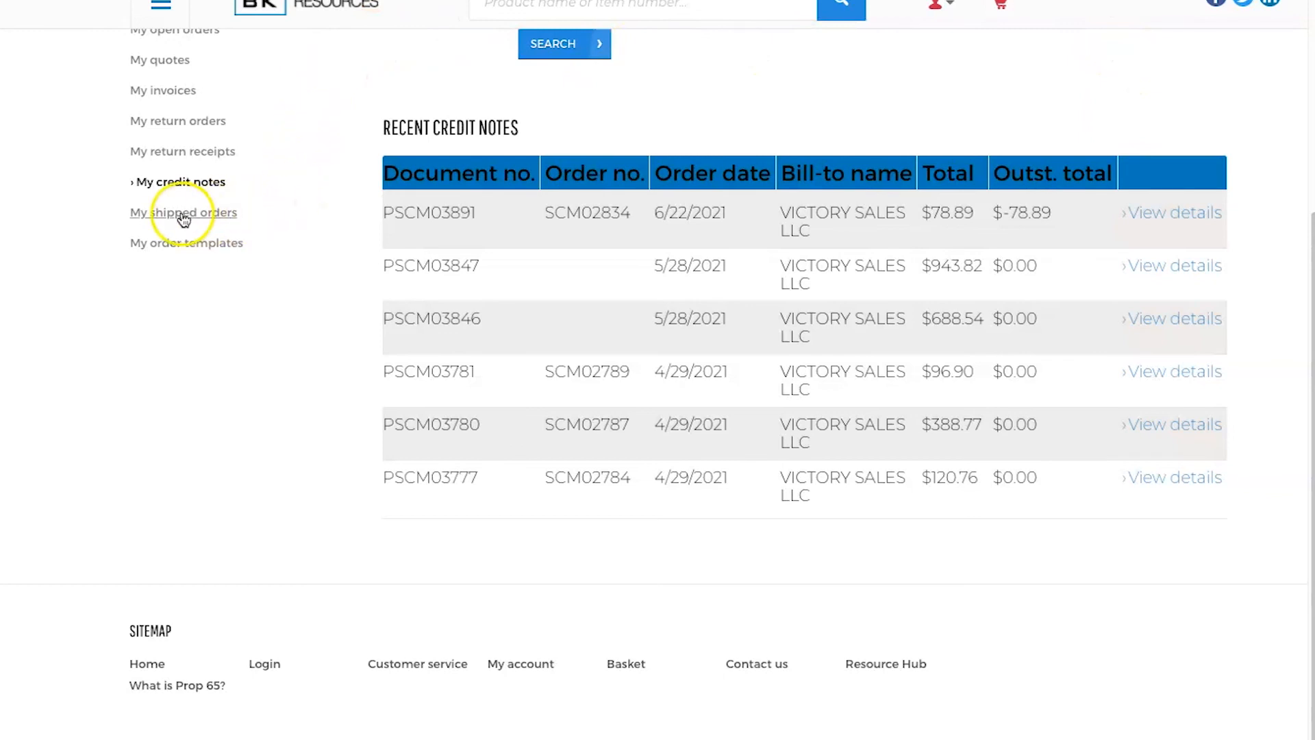
- Switch from credit notes to the Shipments History page
click(184, 212)
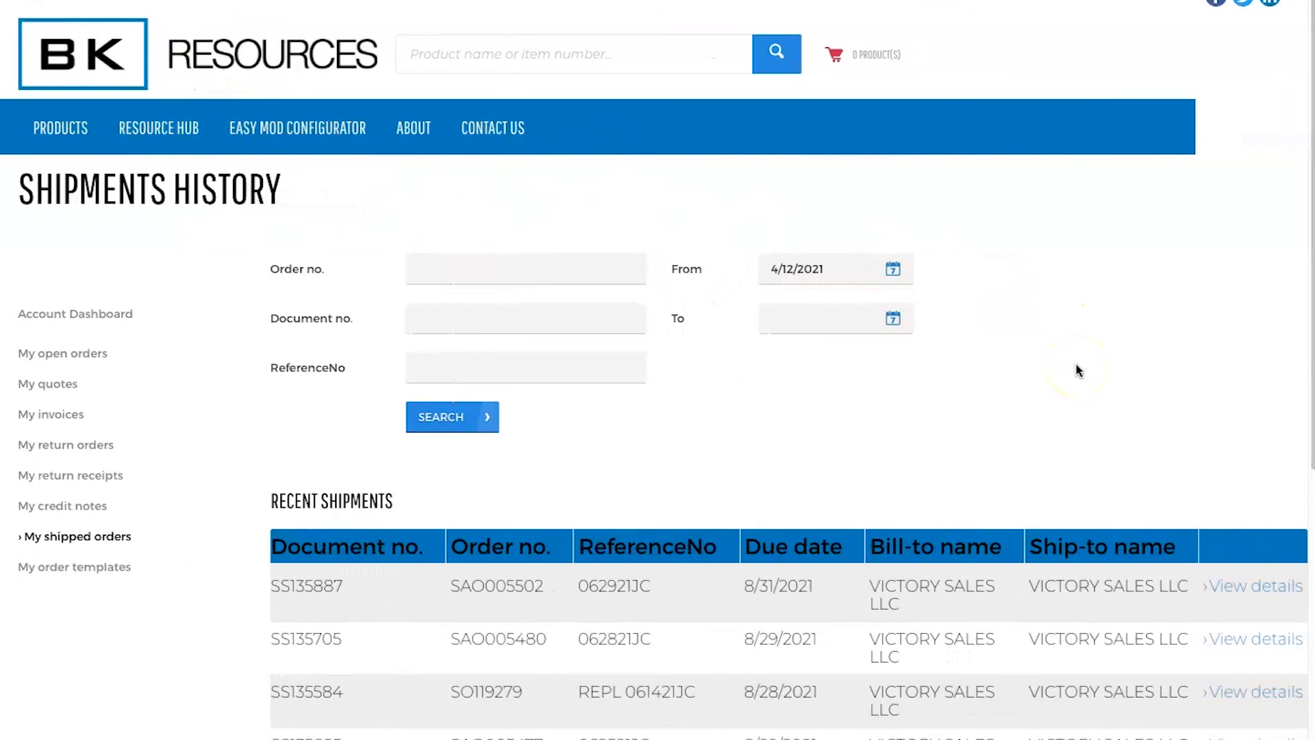
- Open shipment SS135887's details and follow its Track & trace number to YRC Freight
scroll(down, 3)
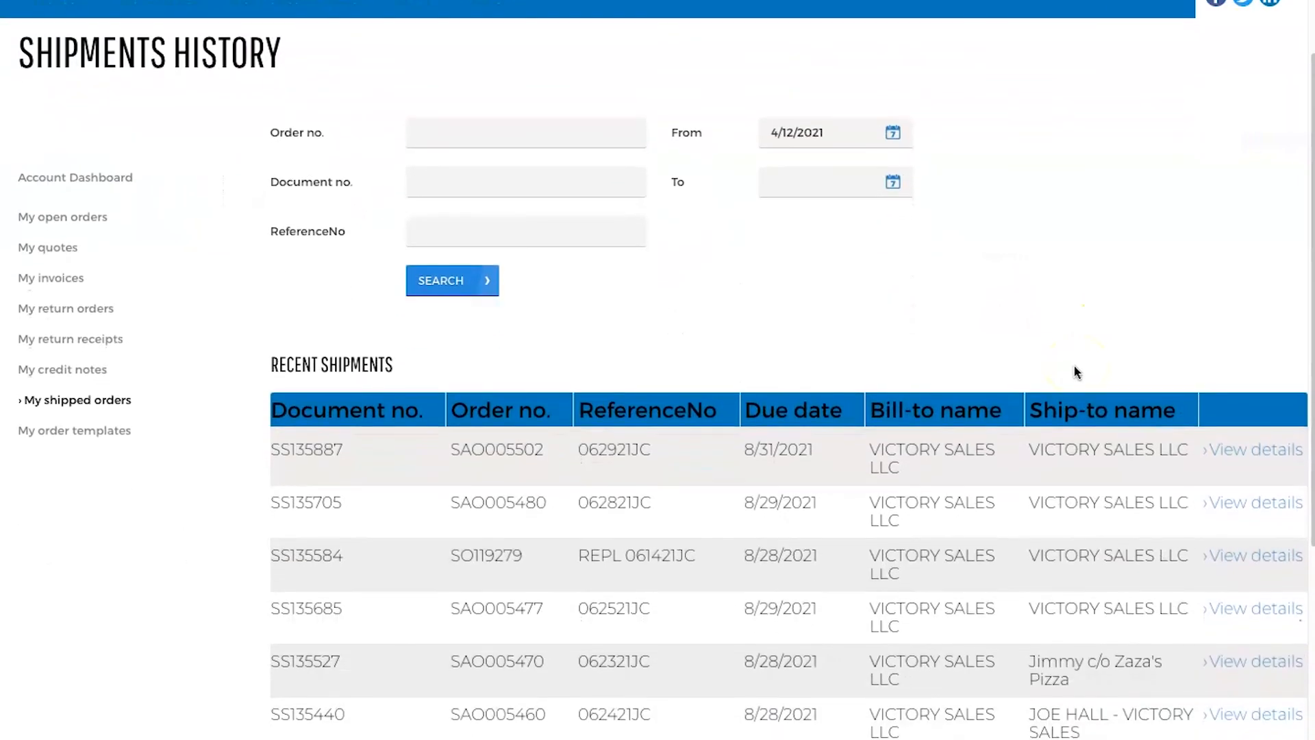
click(1254, 449)
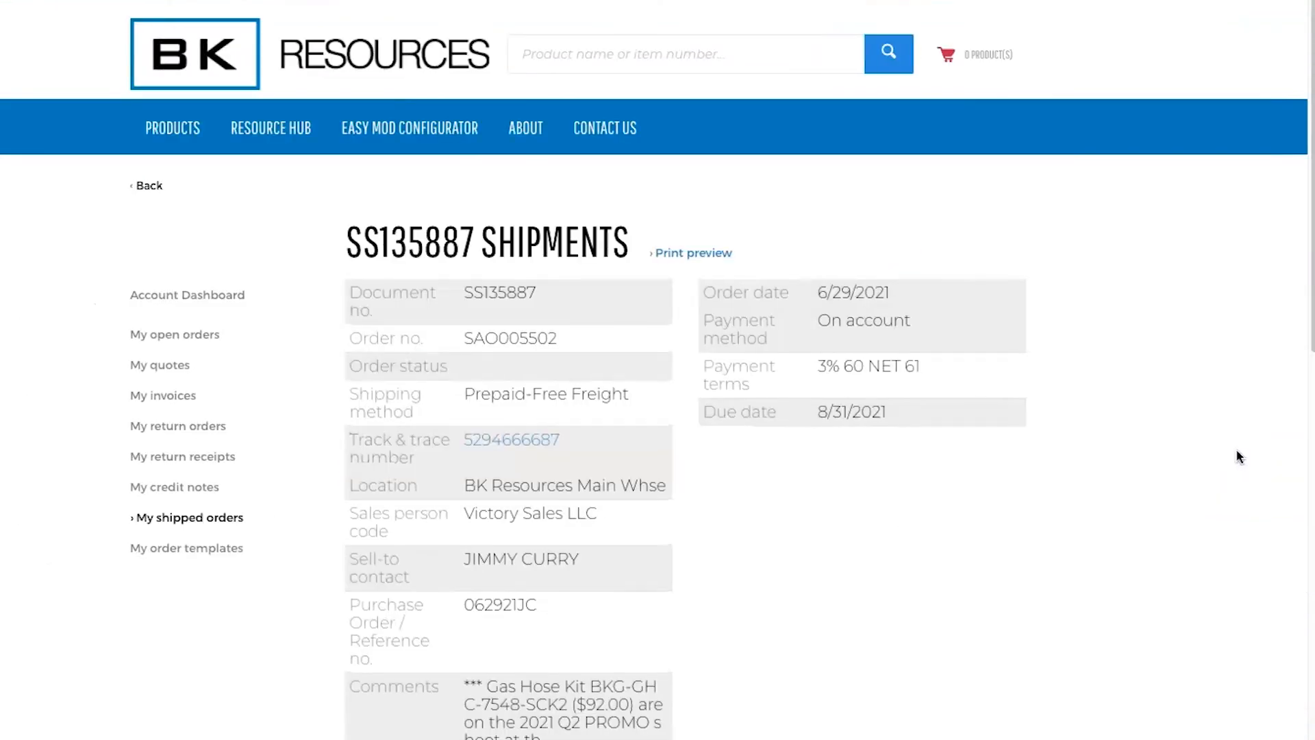
scroll(down, 3)
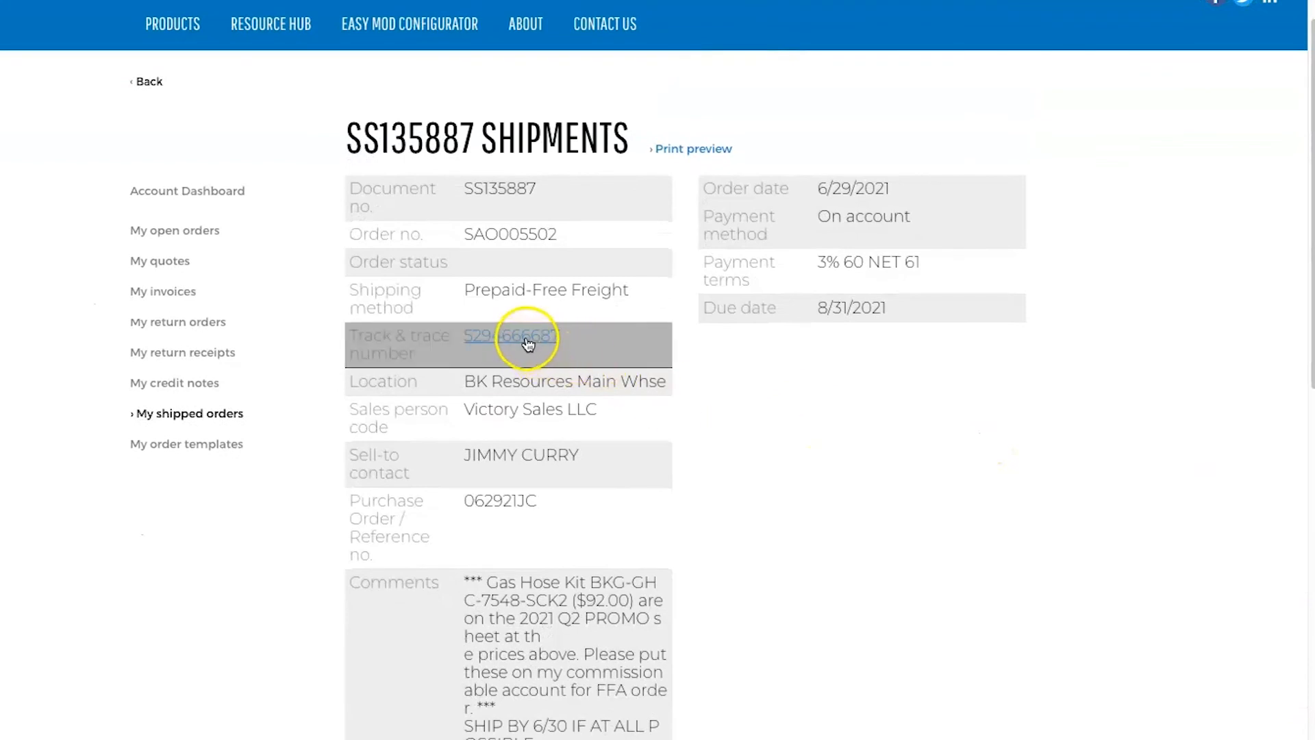
click(509, 335)
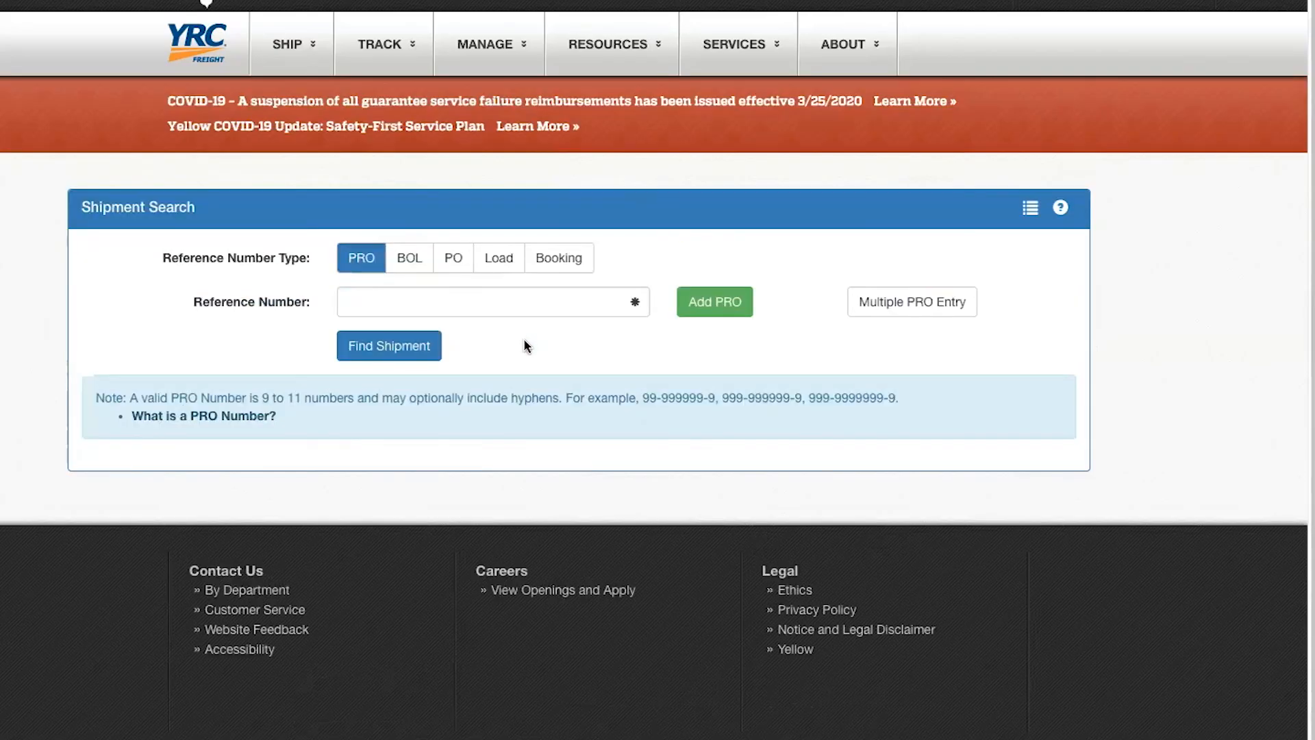